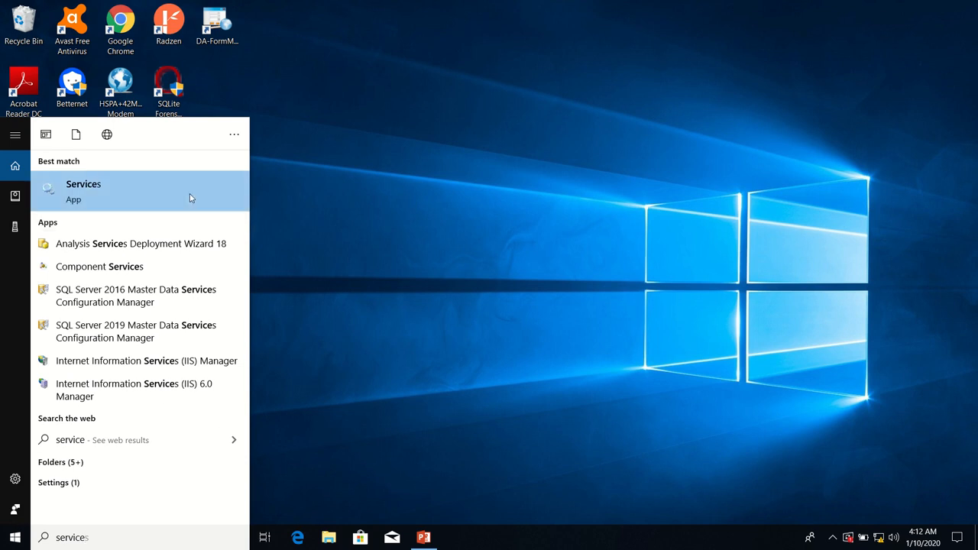
Step: Check in Windows Services that the SQL Server instance is Running, then close Services
click(83, 191)
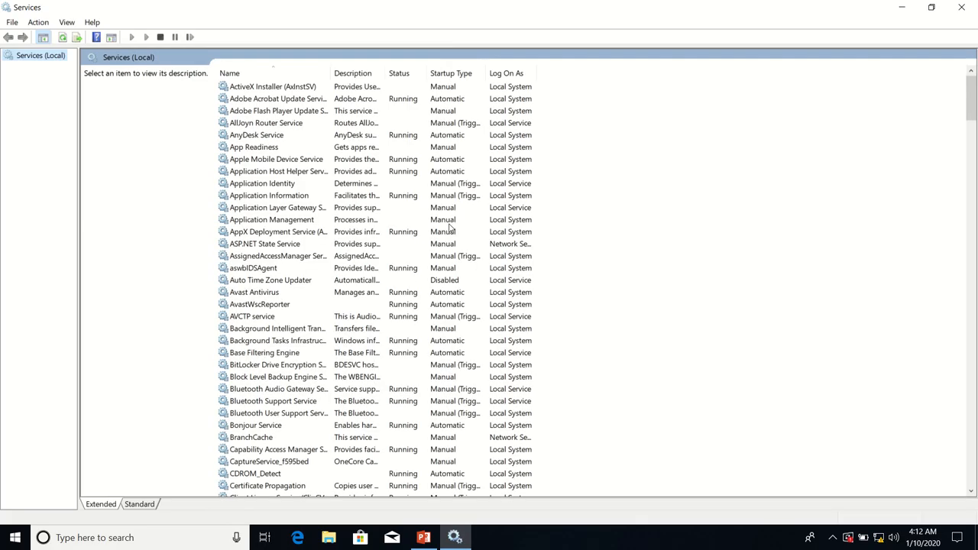
scroll(down, 3)
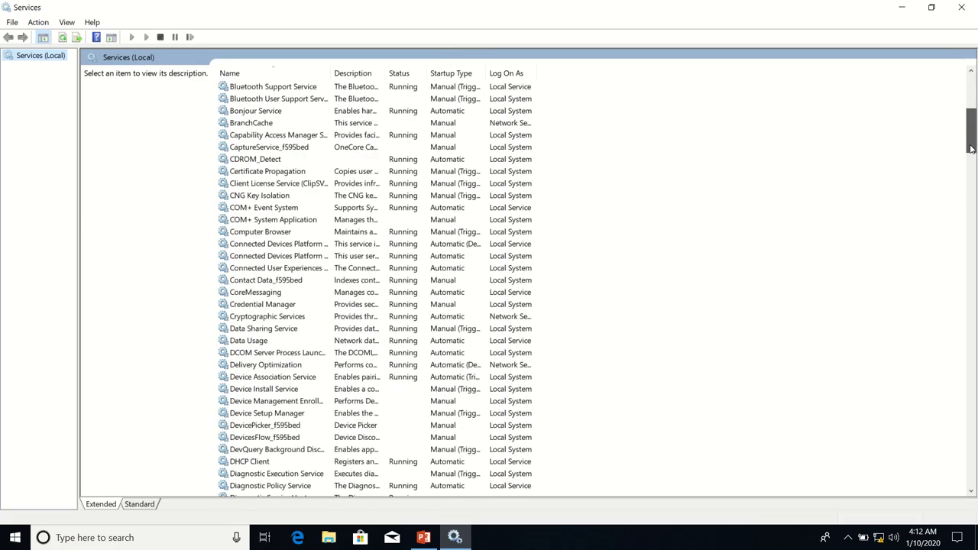
scroll(down, 3)
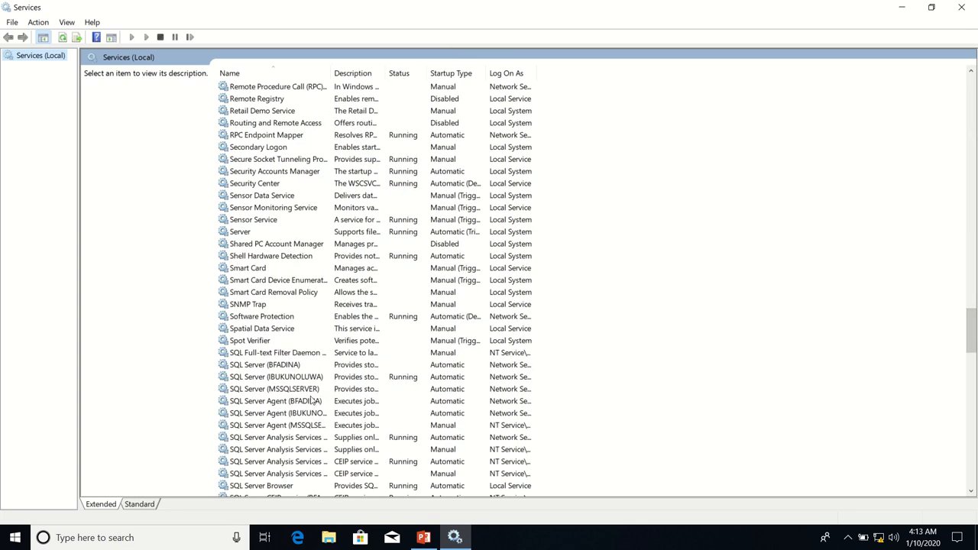
click(276, 376)
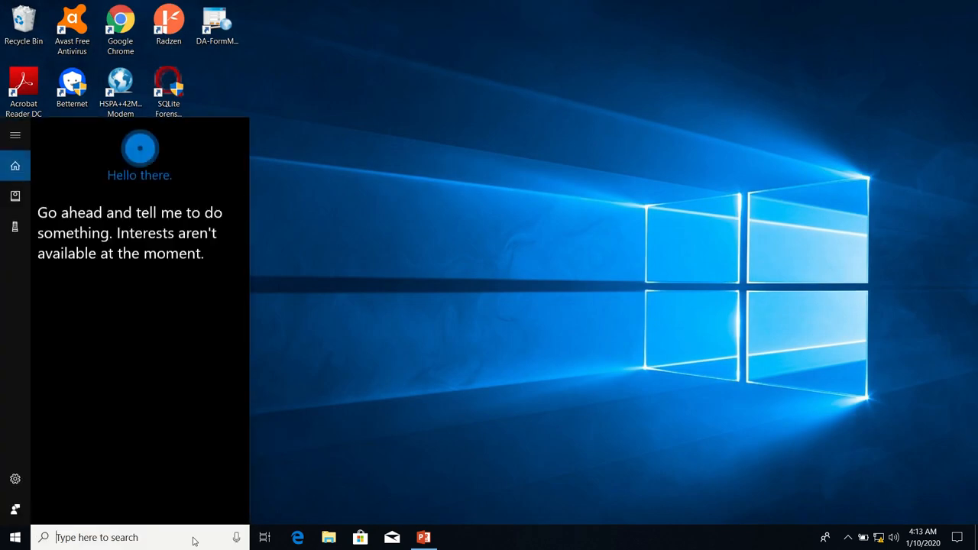
Step: Launch SSMS and connect to the local IBUKUNOLUWA instance with SQL Server Authentication
text(mana)
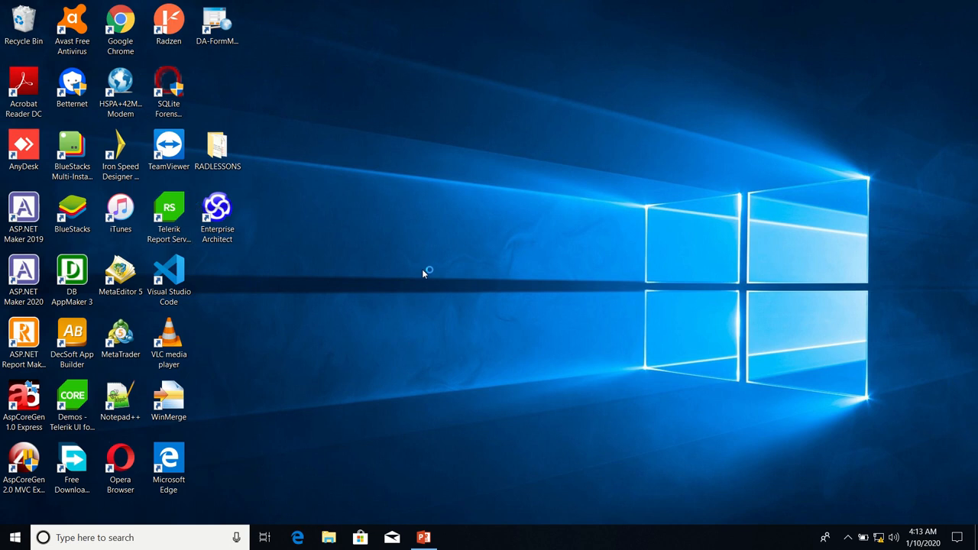
mouse_move(339, 56)
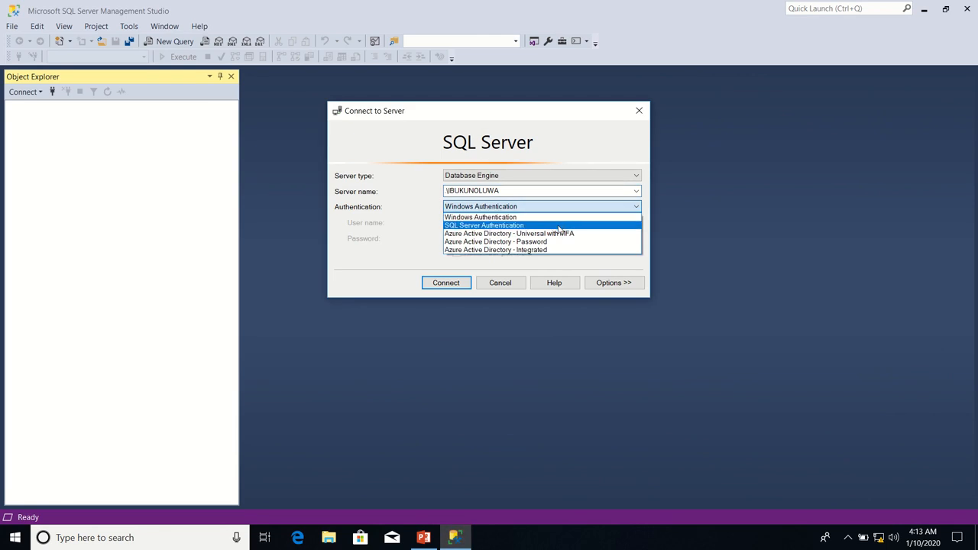
click(484, 225)
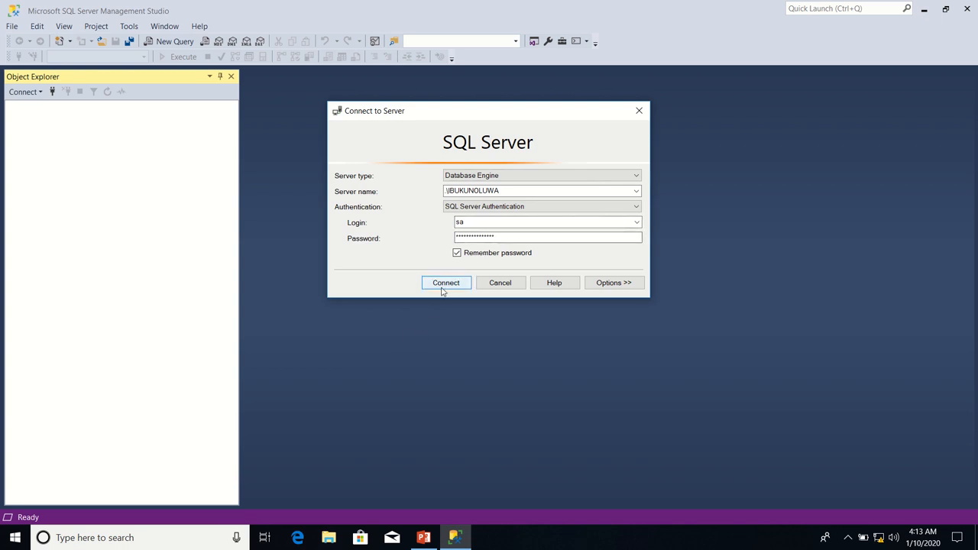
click(446, 283)
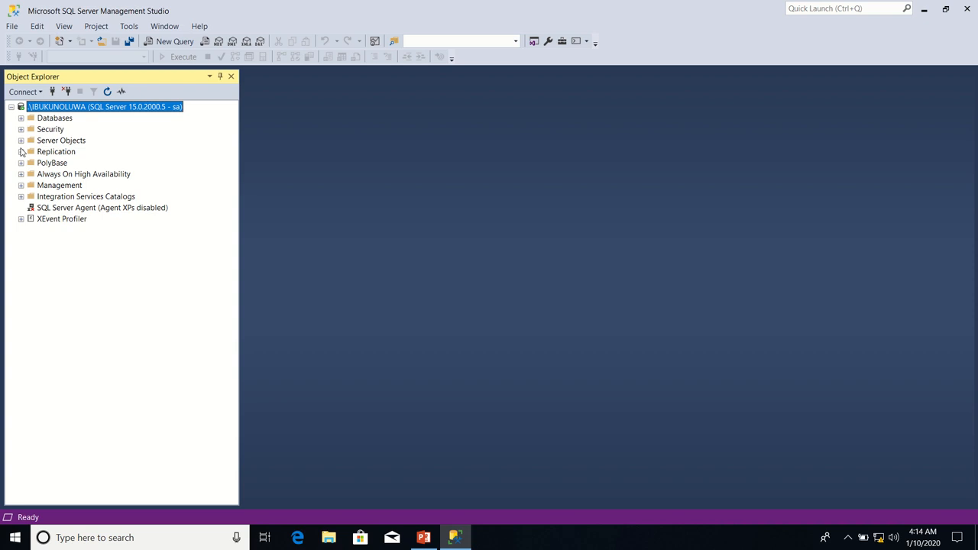
mouse_move(29, 128)
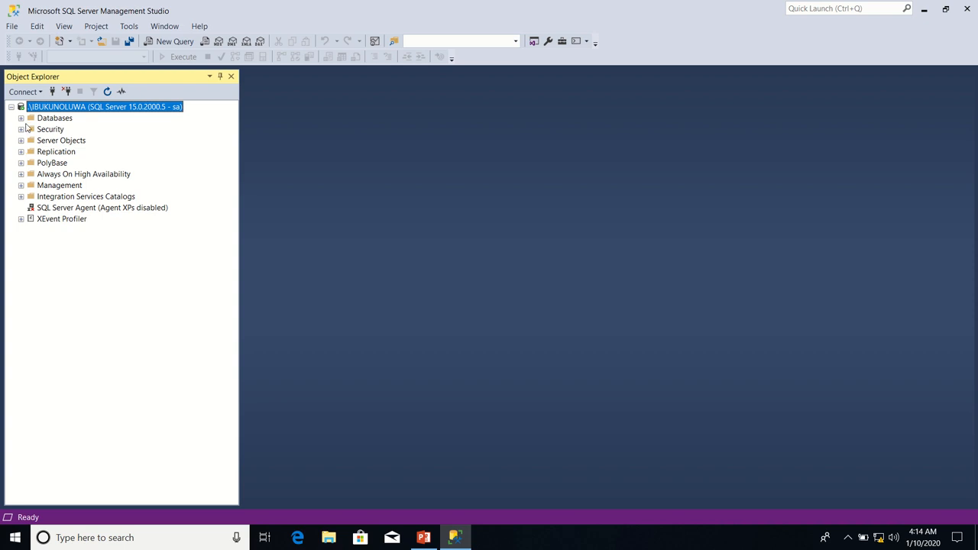
Step: Expand Databases > MuyikBankDB > Tables and expand the dbo.Accounts node
click(22, 118)
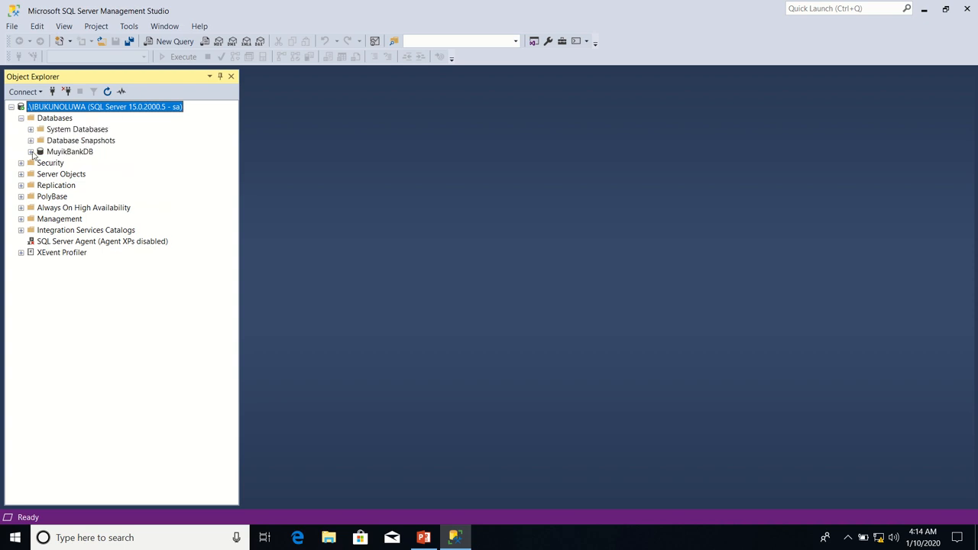
click(32, 151)
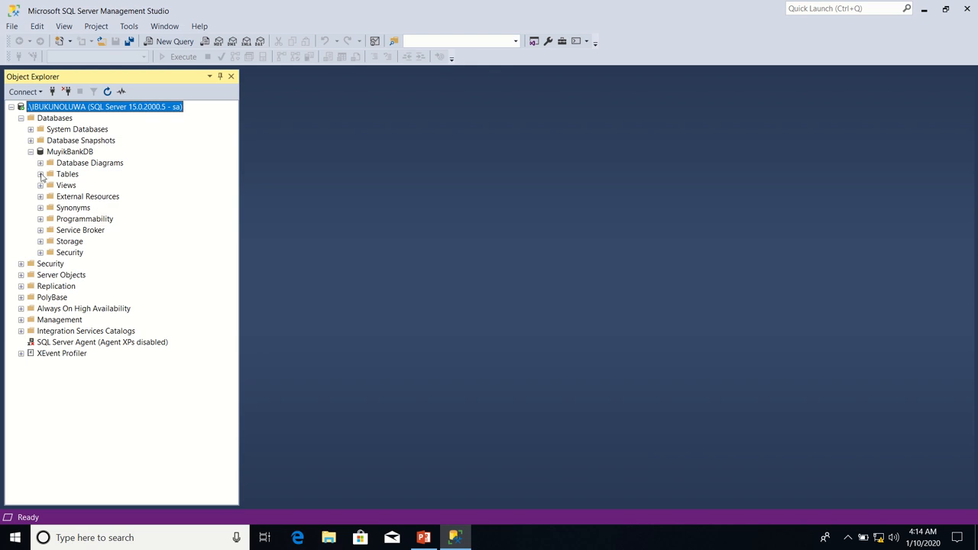
click(41, 173)
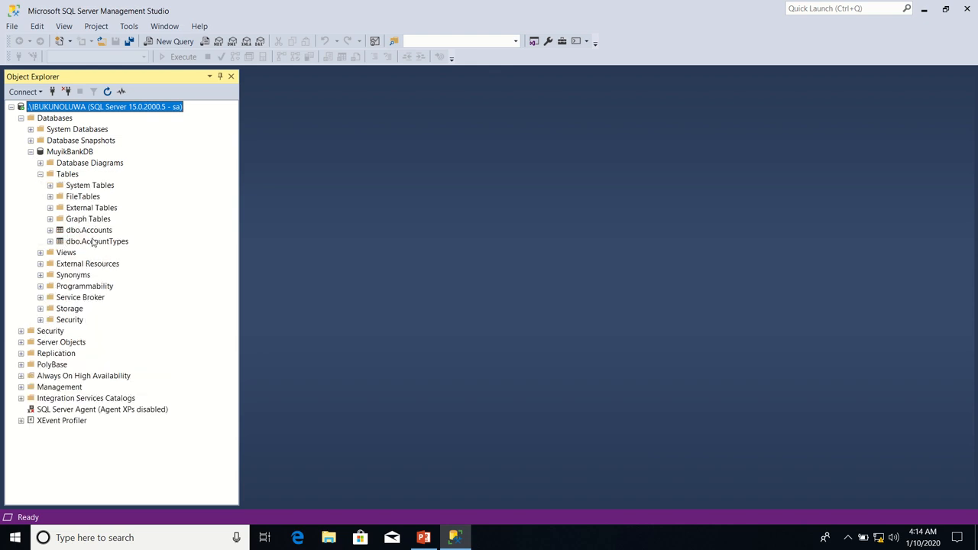
click(89, 231)
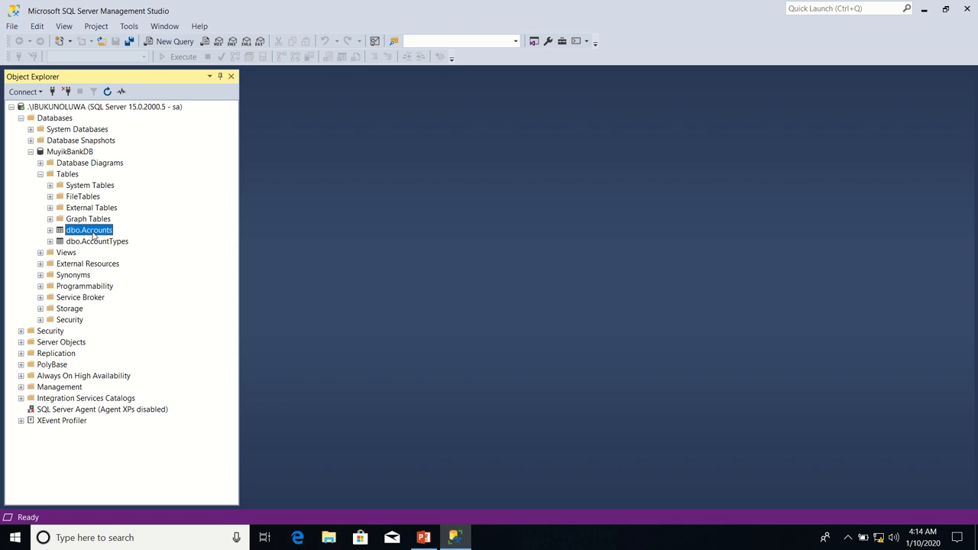
click(50, 230)
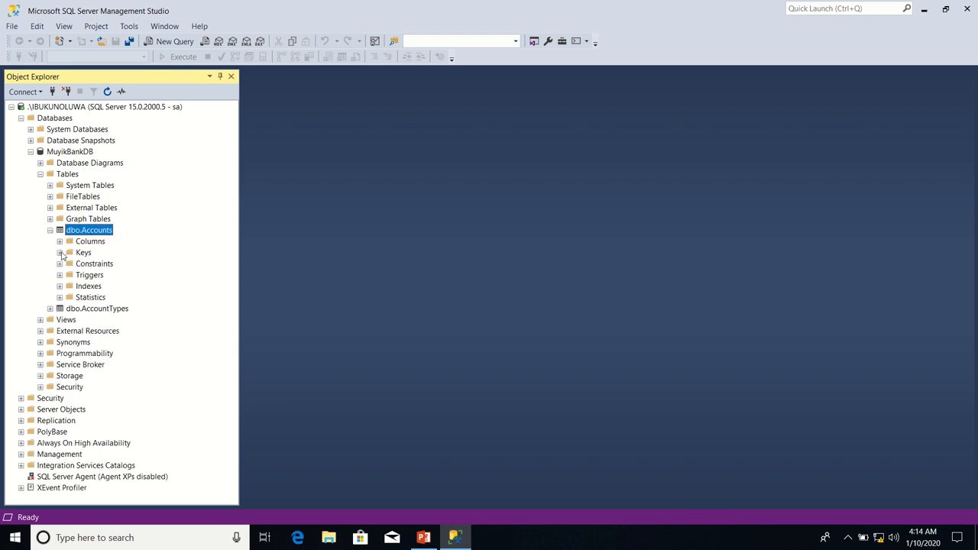
Step: Show the Accounts keys and inspect PK_Accounts and Unk_AccountNumber
click(60, 252)
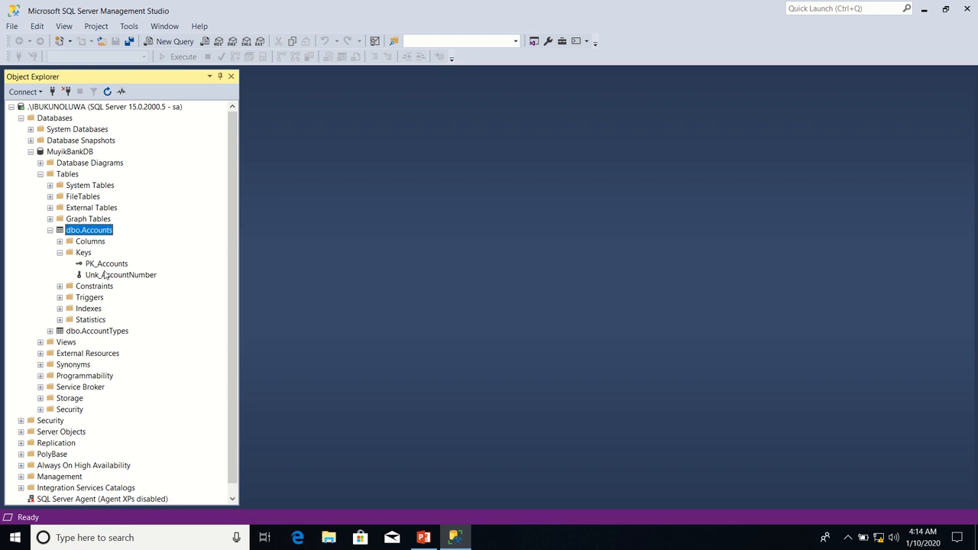
click(107, 264)
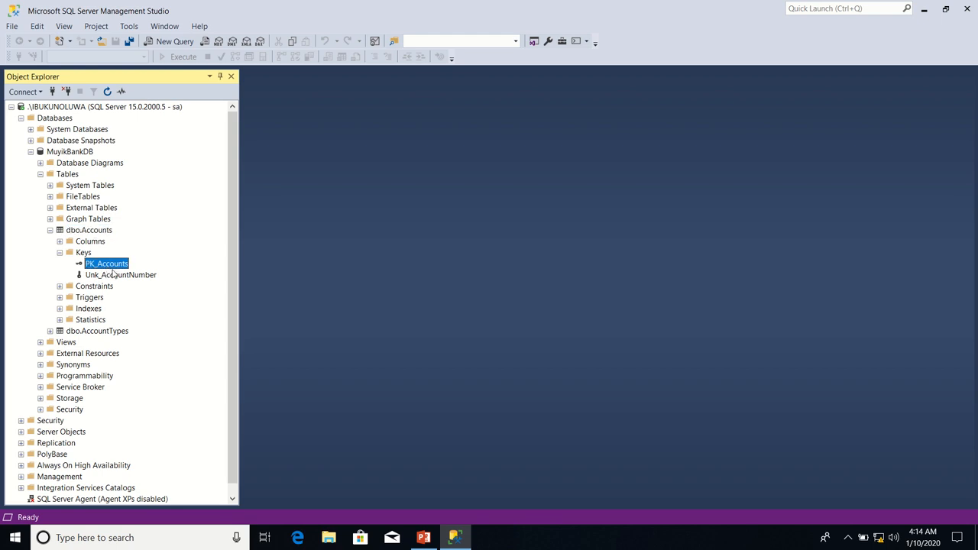
click(120, 274)
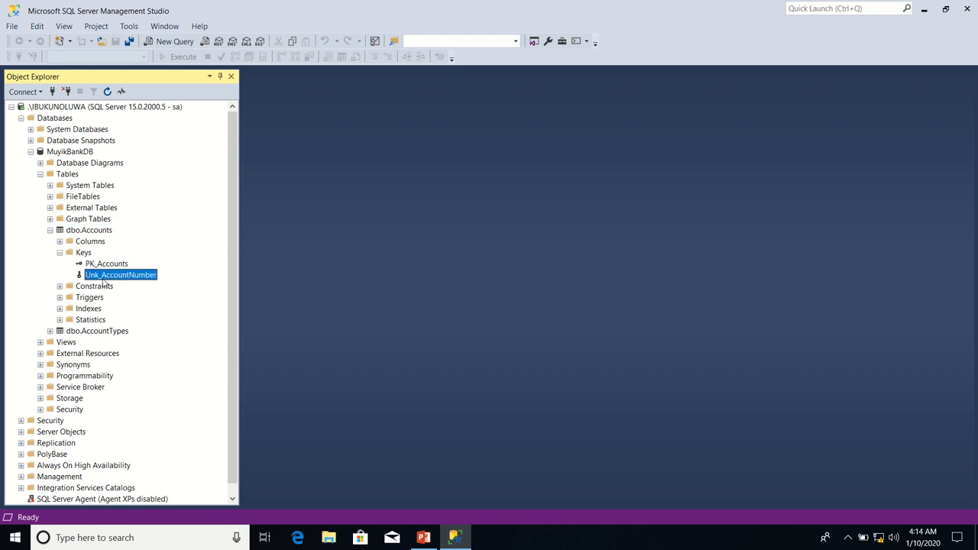
mouse_move(81, 231)
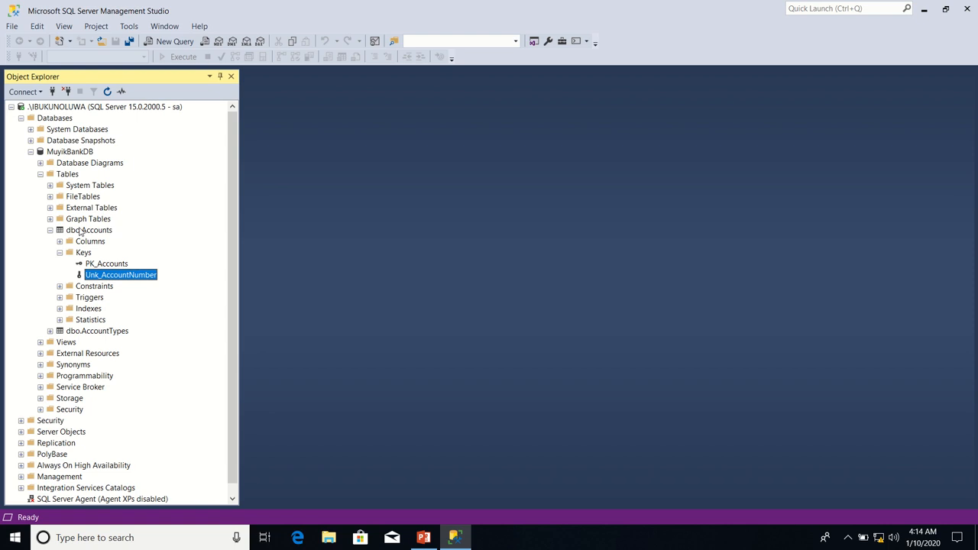
click(89, 230)
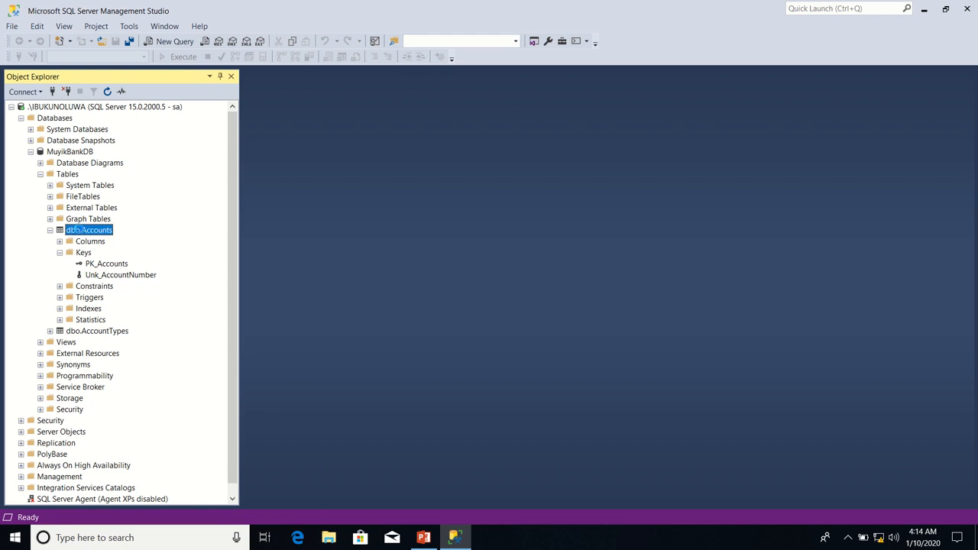
Step: Open dbo.Accounts in the Table Designer to review its nine columns
right_click(90, 230)
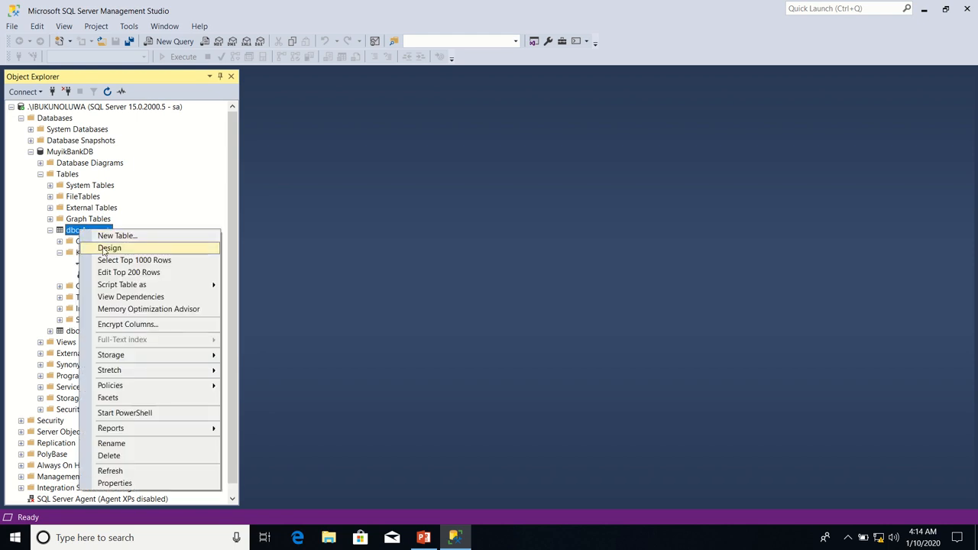
click(110, 247)
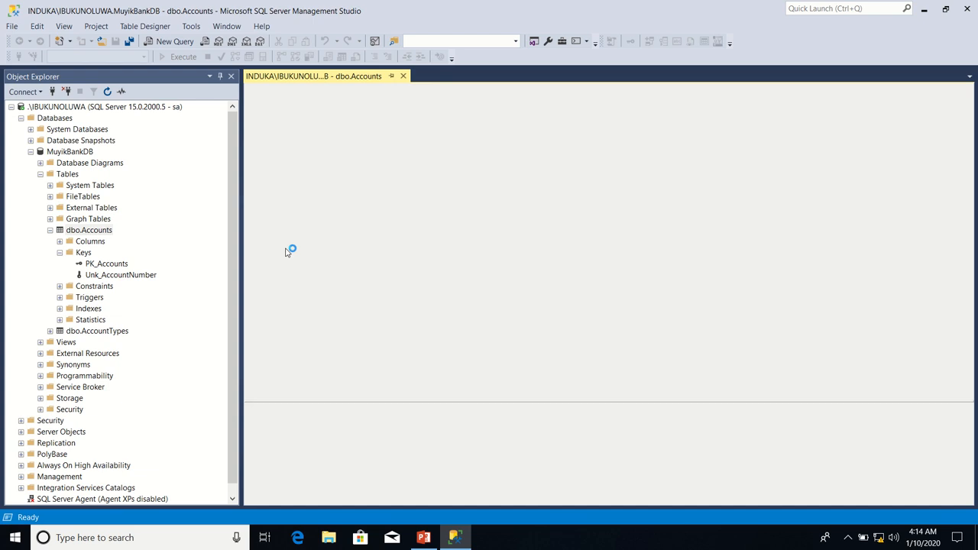
double_click(88, 230)
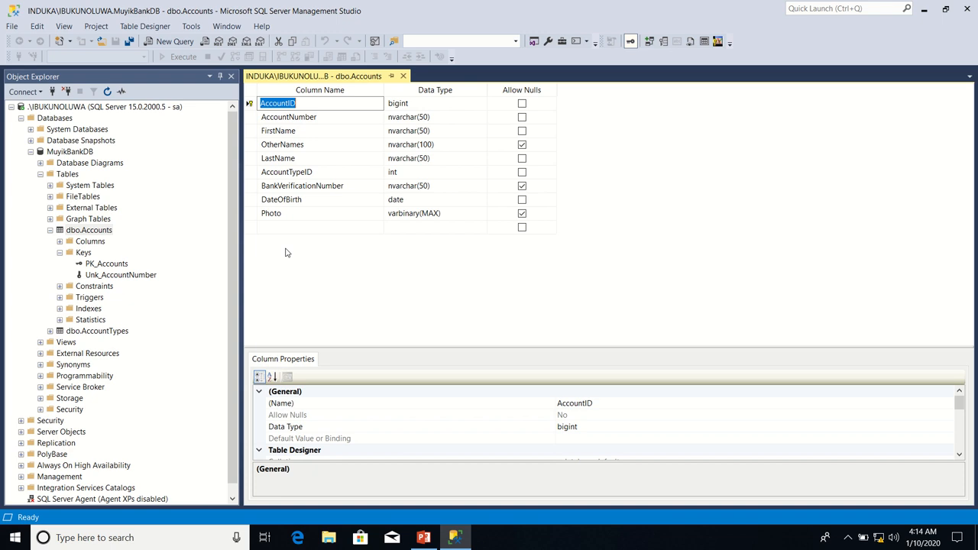
mouse_move(314, 231)
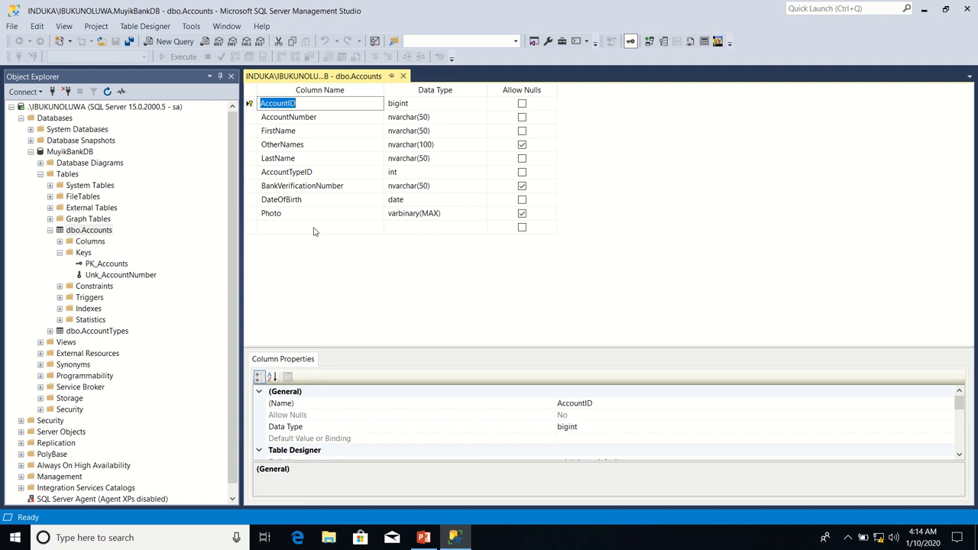
mouse_move(317, 232)
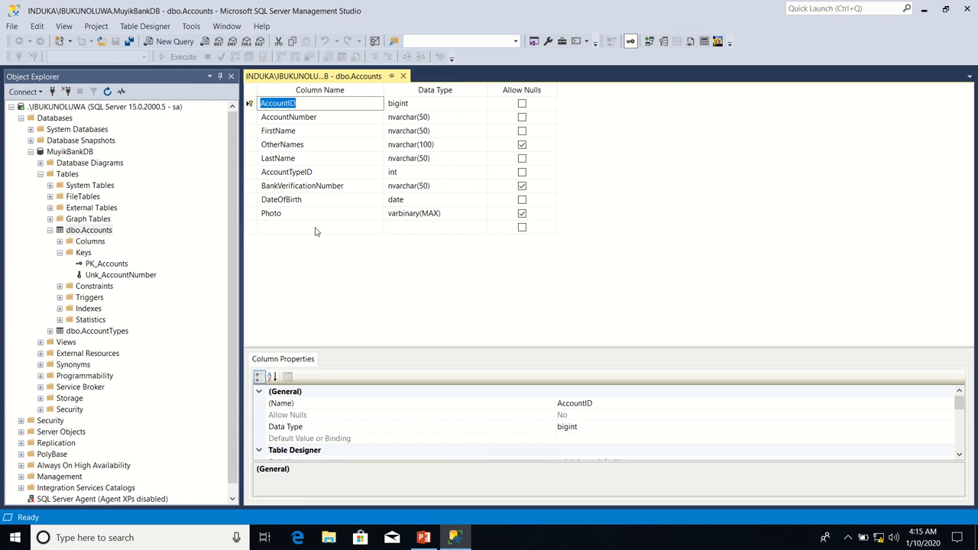
mouse_move(319, 232)
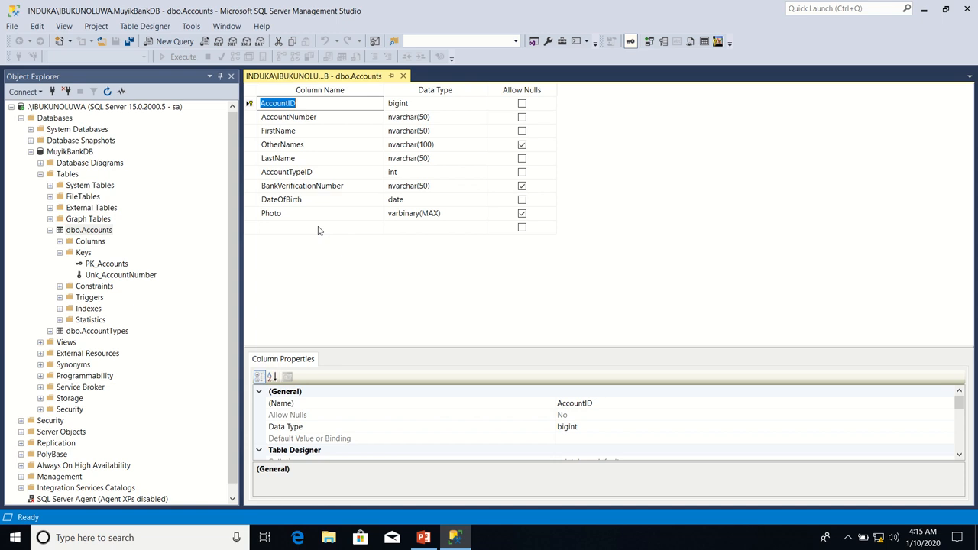
mouse_move(129, 295)
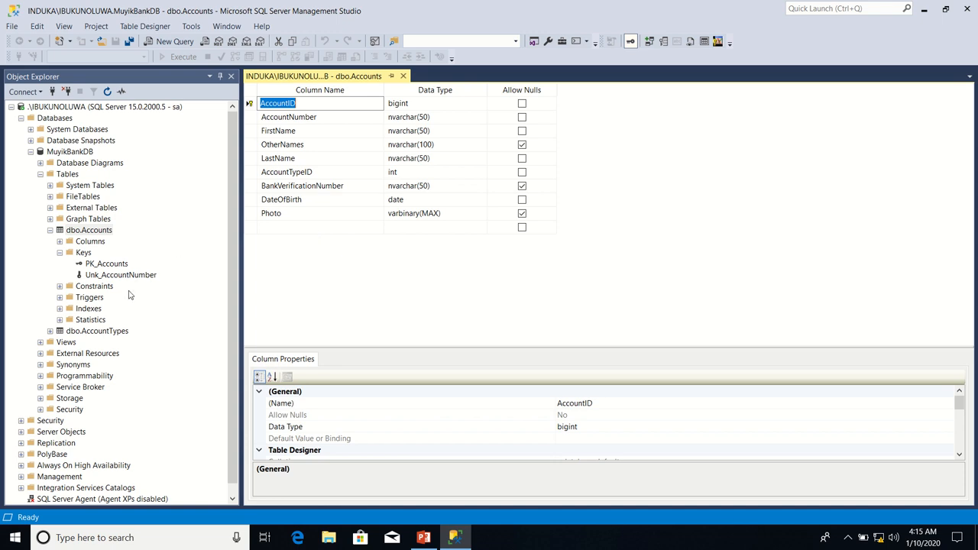
Step: Open dbo.AccountTypes in design view, then return to the dbo.Accounts design
right_click(92, 331)
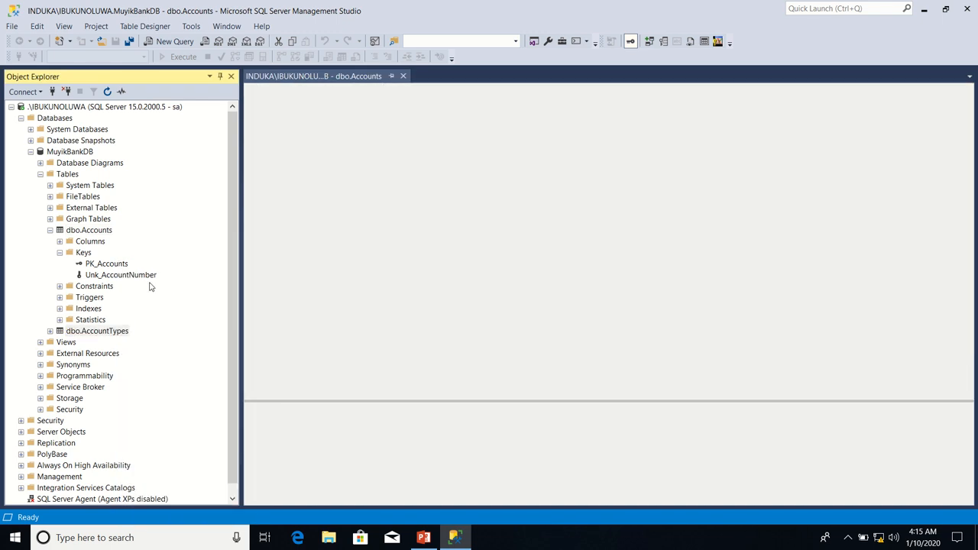
double_click(98, 331)
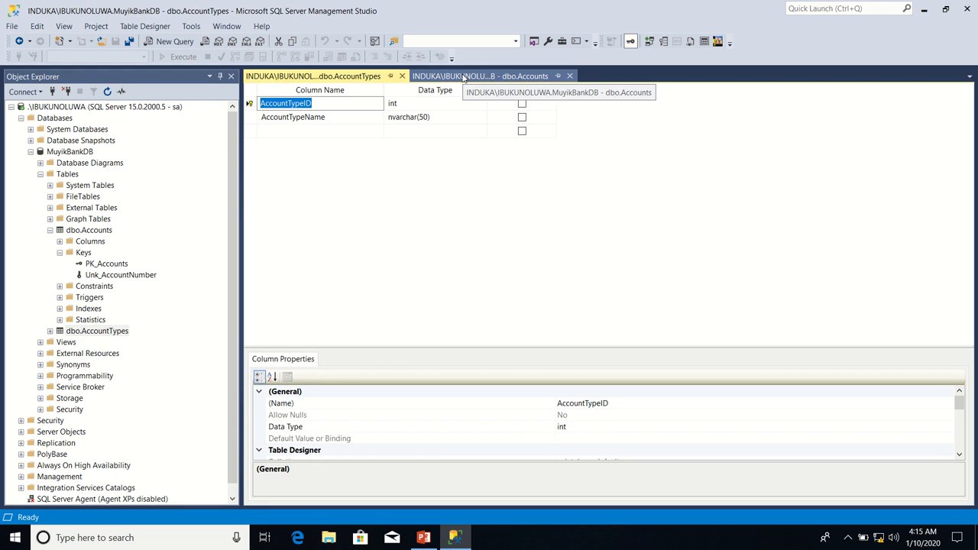
click(480, 75)
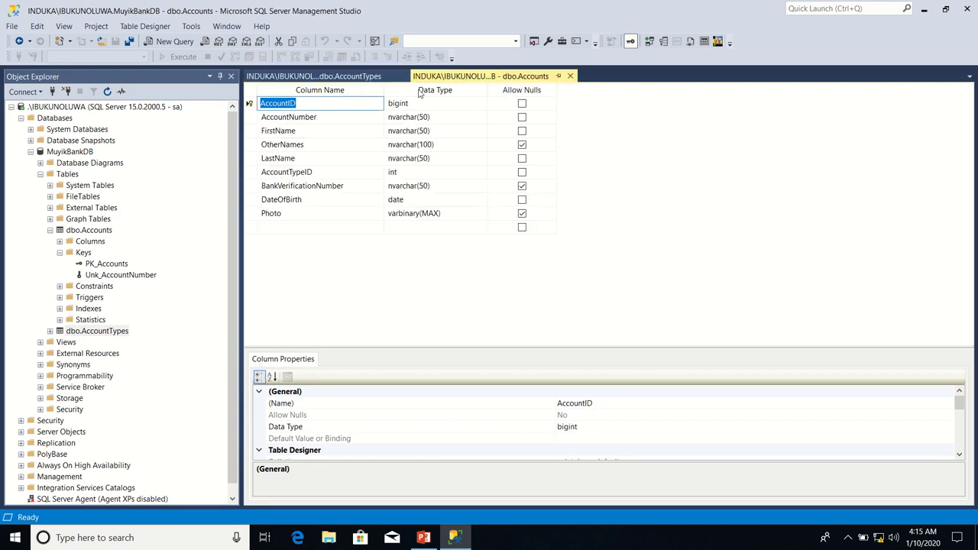
mouse_move(474, 91)
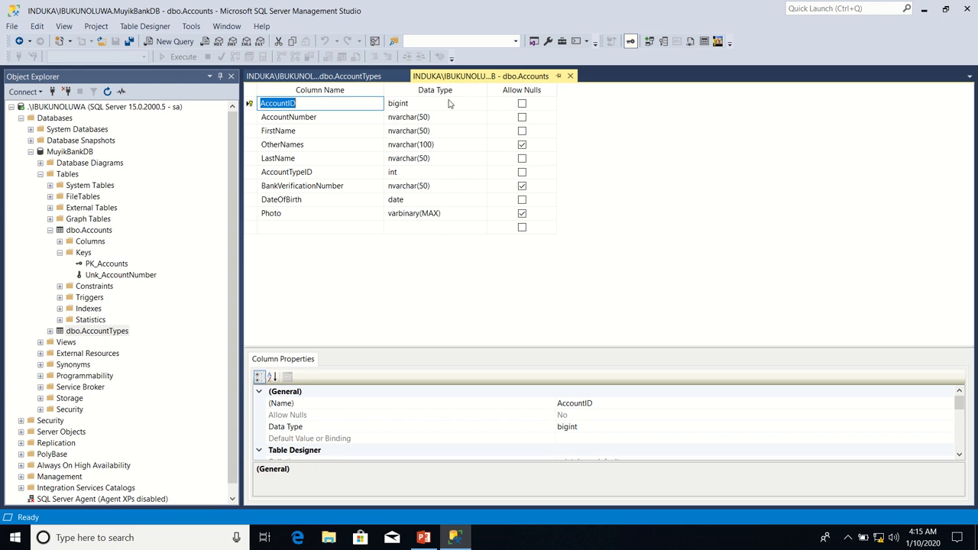
mouse_move(413, 135)
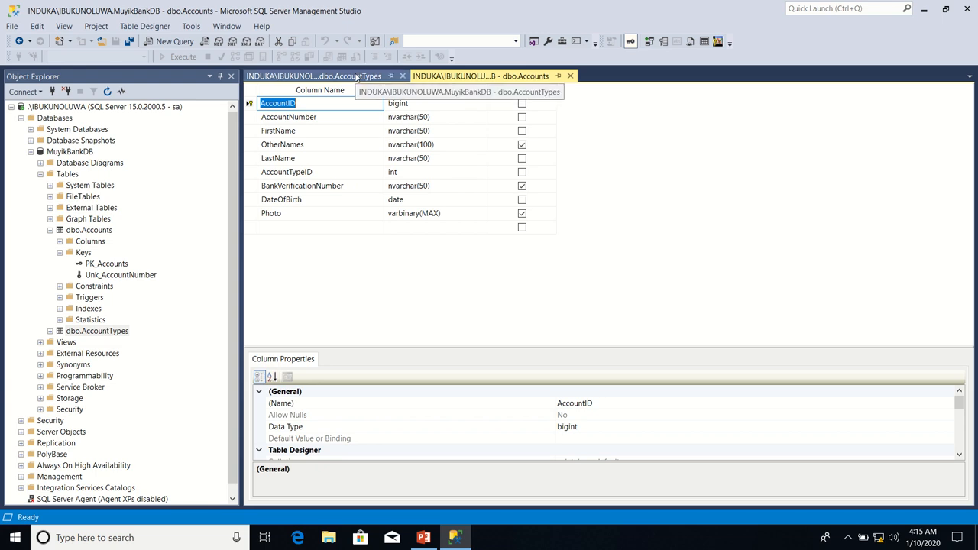
mouse_move(369, 76)
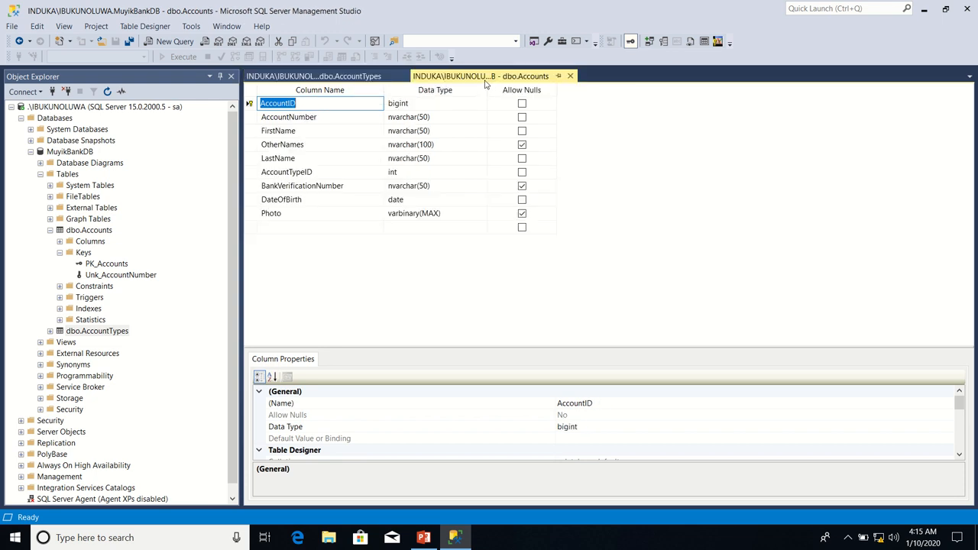
Step: Select AccountTypeID in Accounts and compare it against the AccountTypes design
click(287, 171)
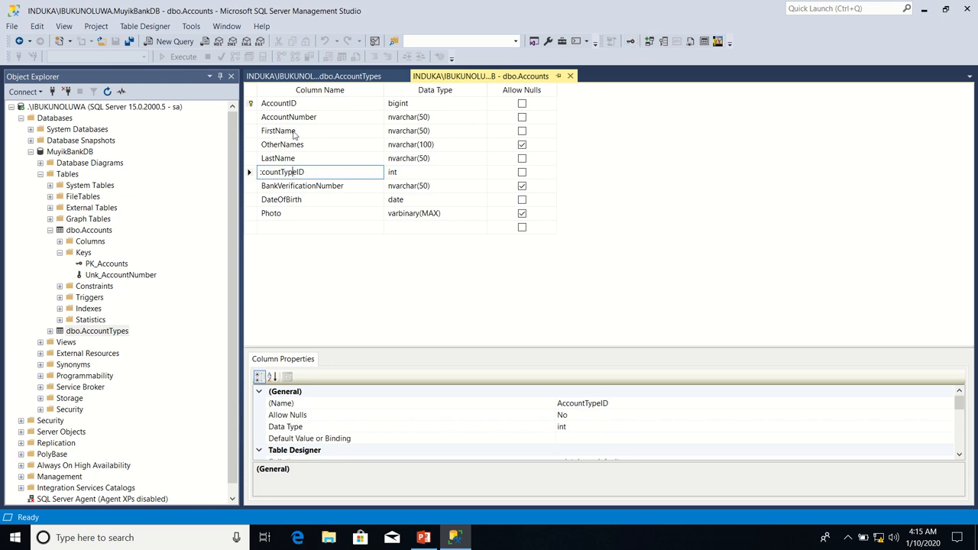
click(313, 76)
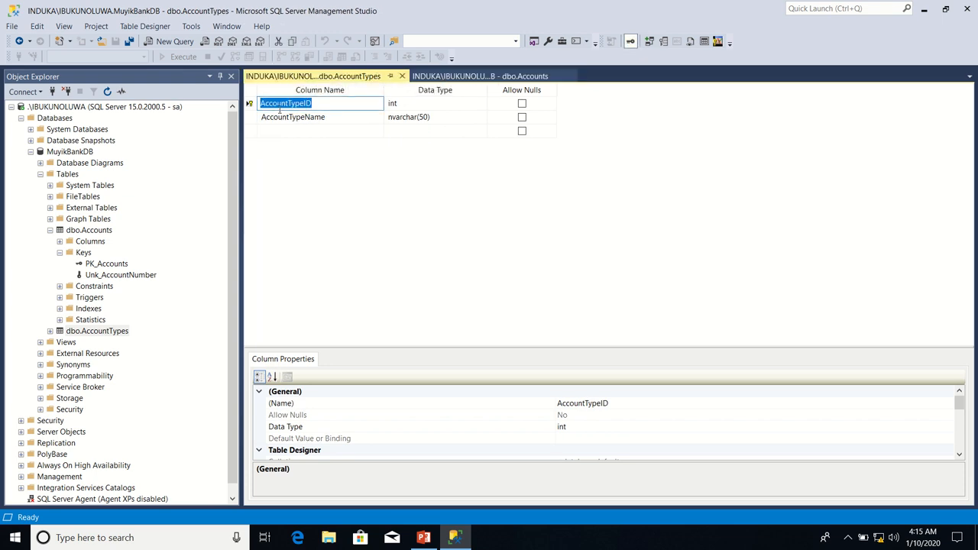
click(480, 76)
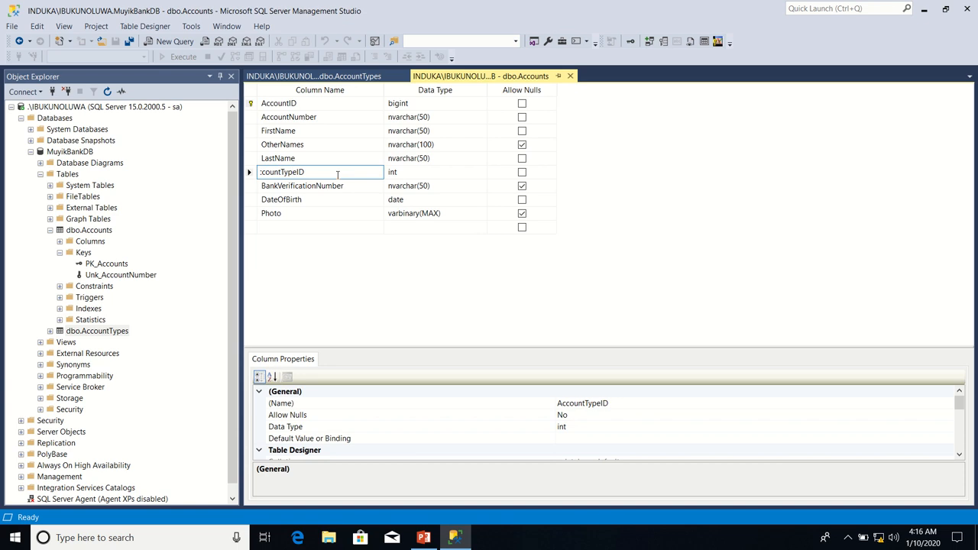
click(314, 76)
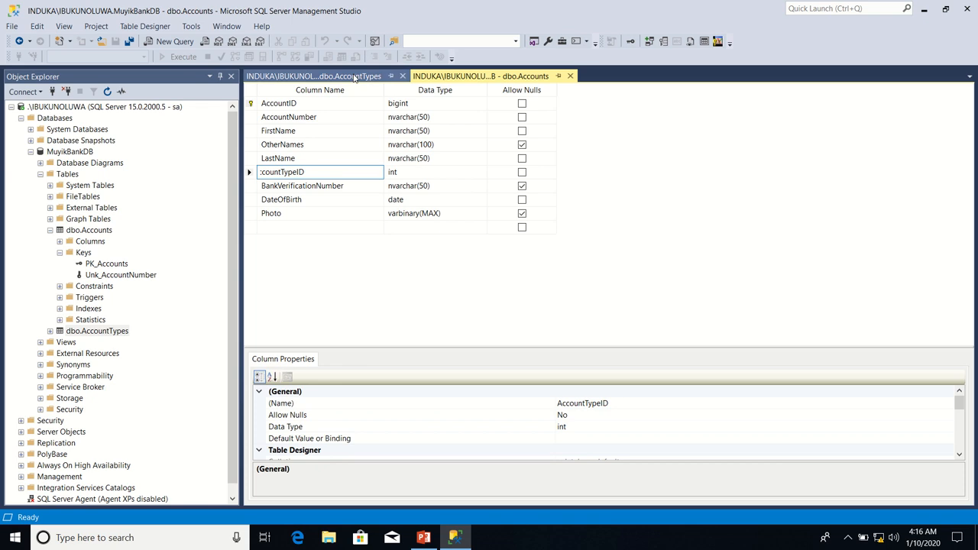
click(314, 75)
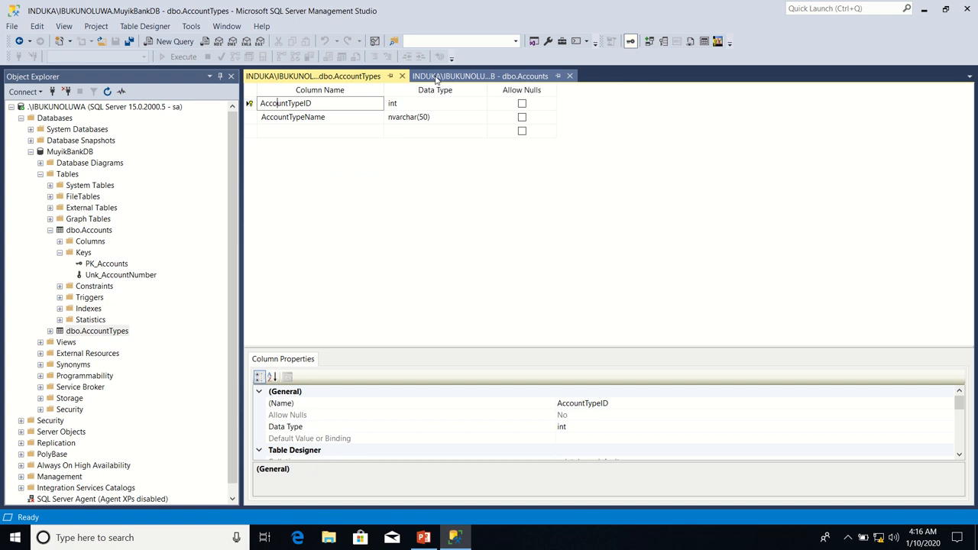
click(312, 75)
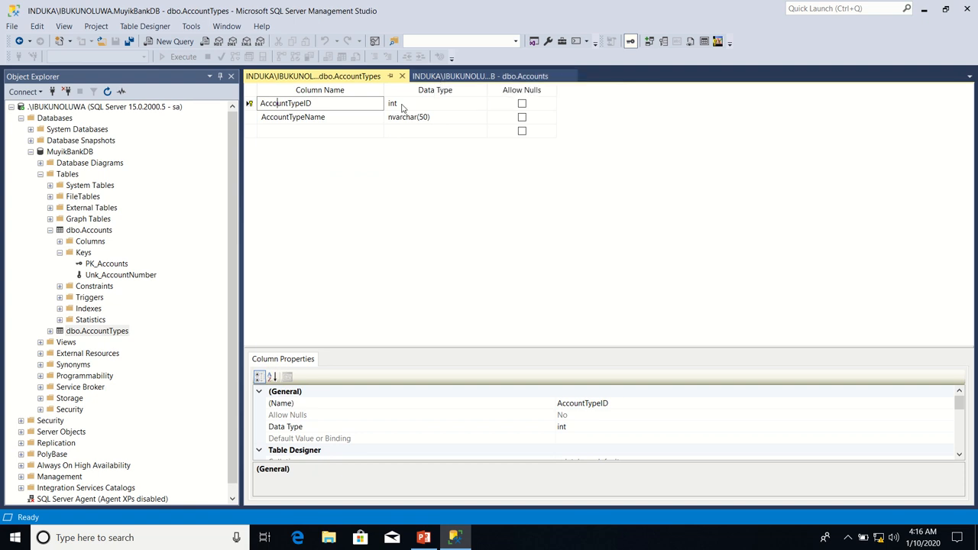
click(321, 103)
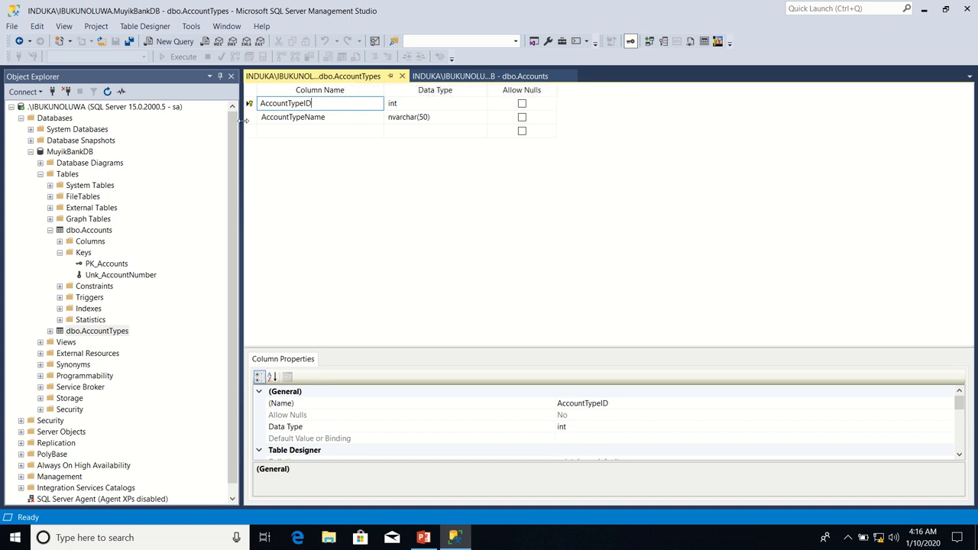
mouse_move(434, 88)
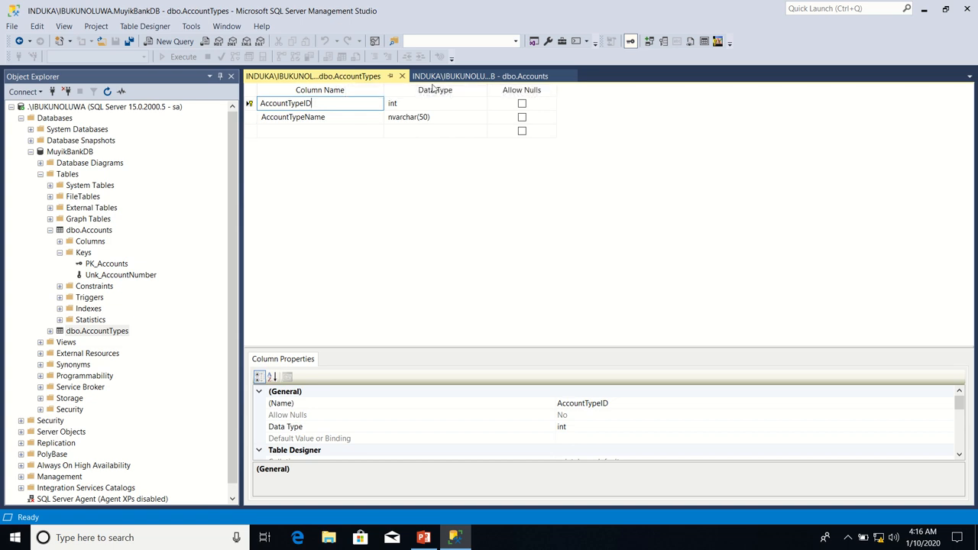
Step: Switch between both designs again, confirming AccountTypeID is int in Accounts
click(481, 76)
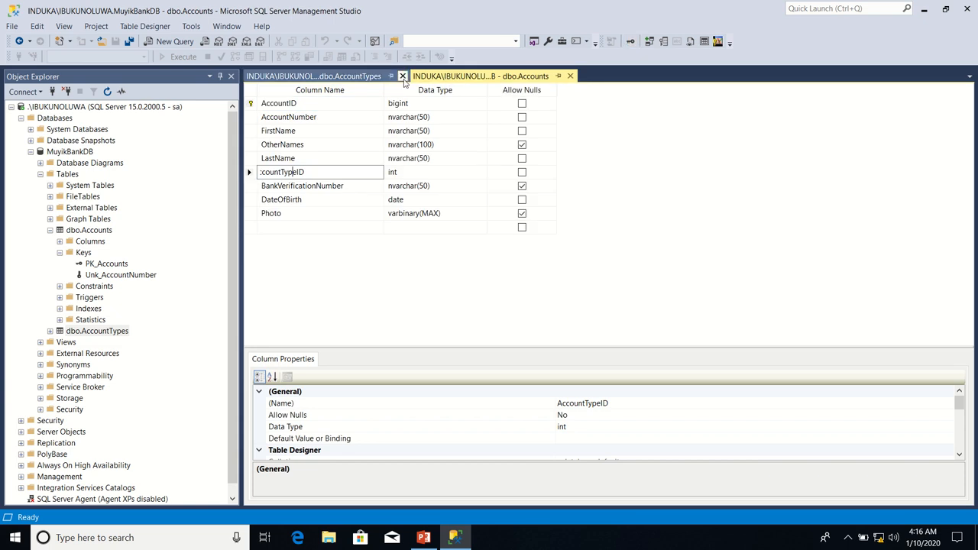
click(313, 76)
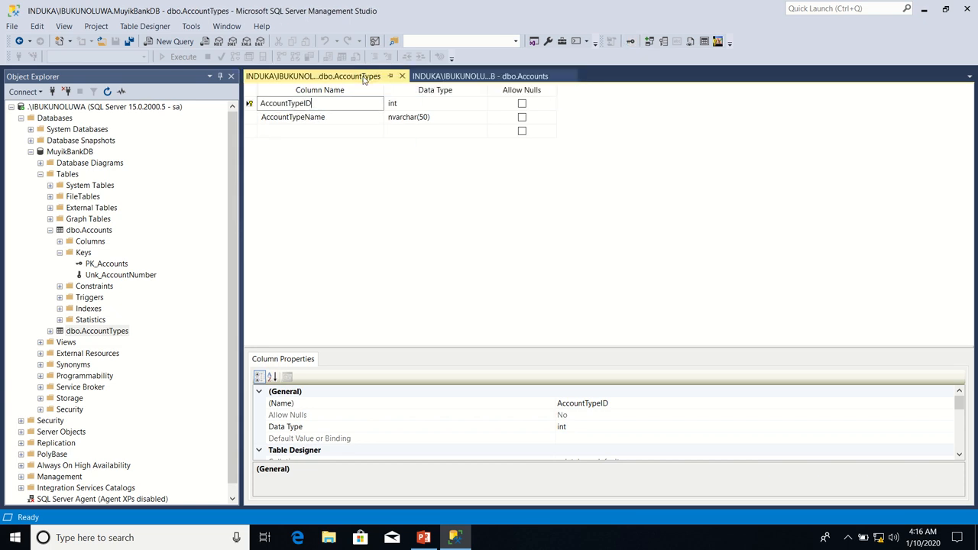
click(480, 76)
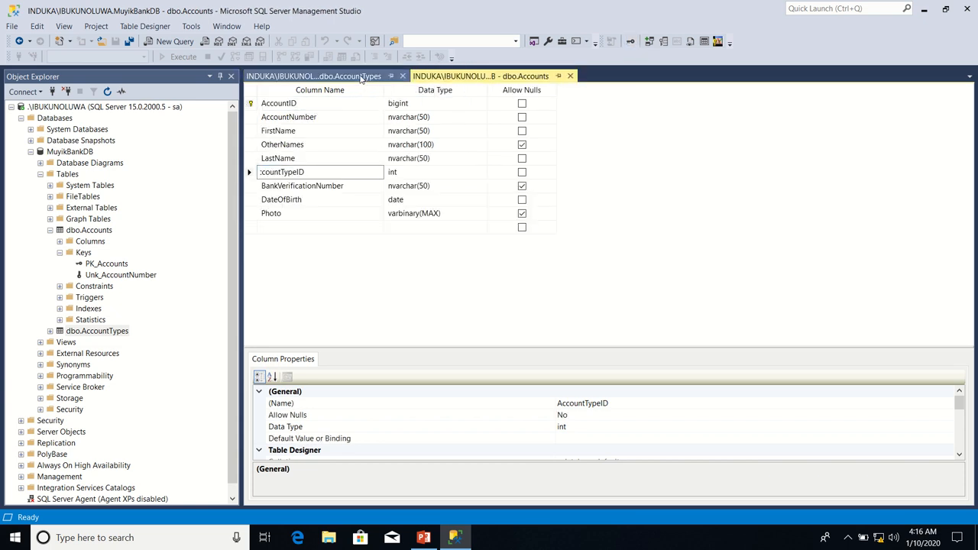
click(482, 76)
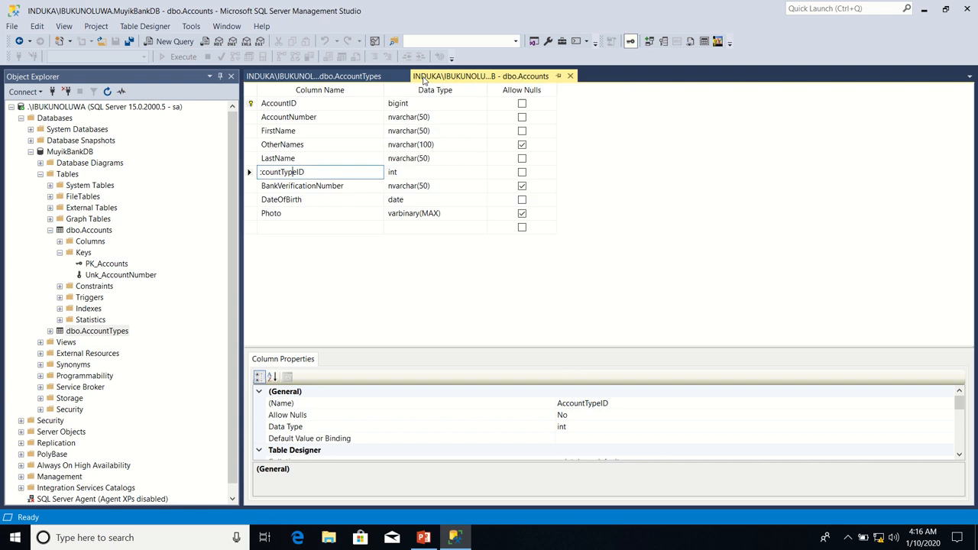
click(314, 75)
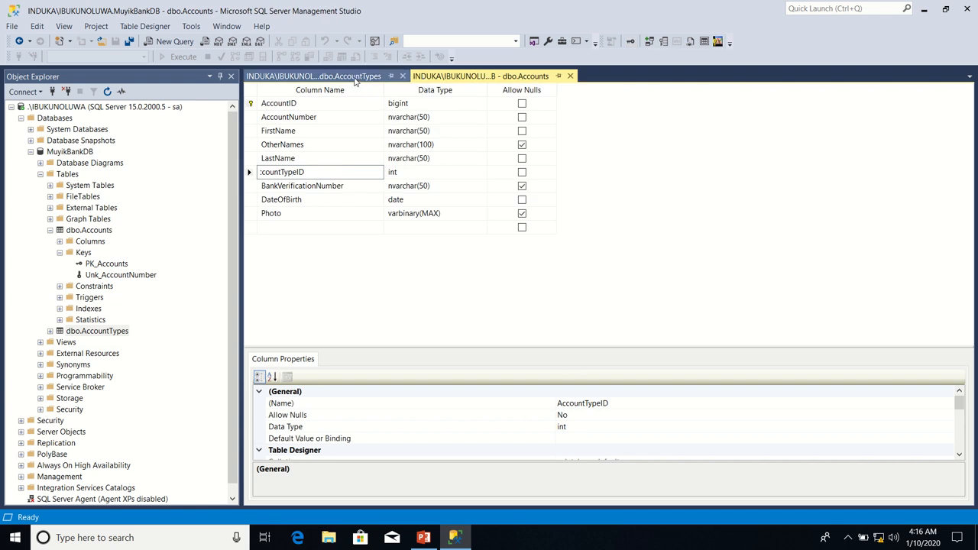
click(313, 76)
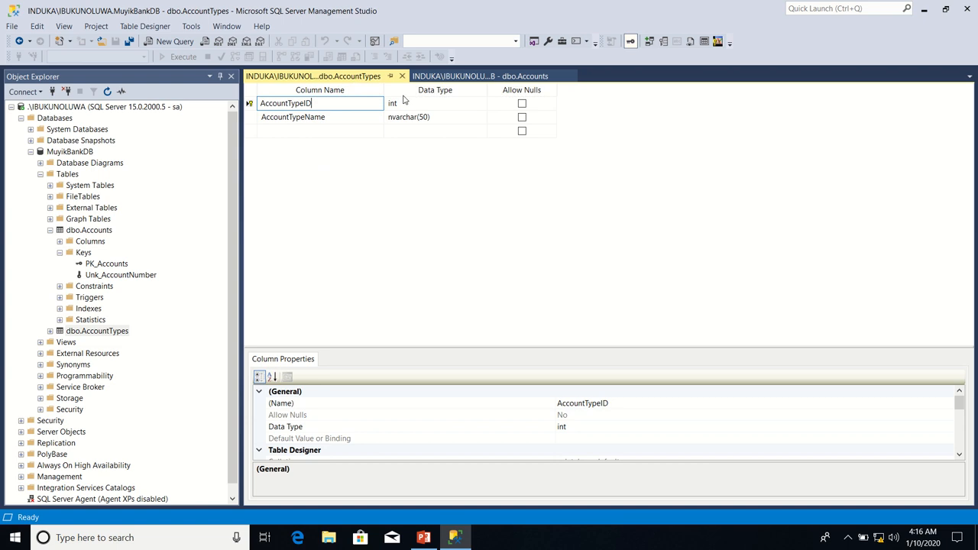
click(480, 75)
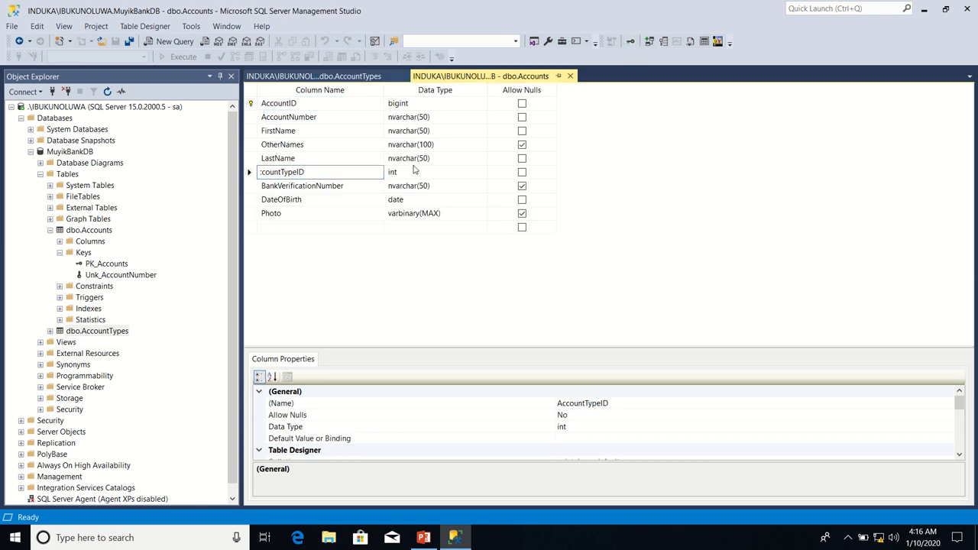
click(435, 172)
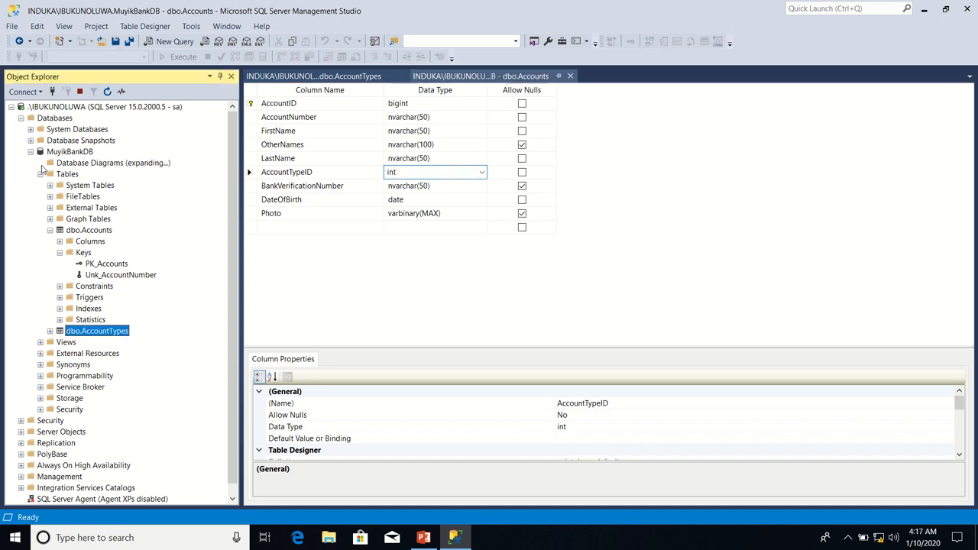
Step: Expand Database Diagrams and accept creating the diagramming support objects
click(113, 163)
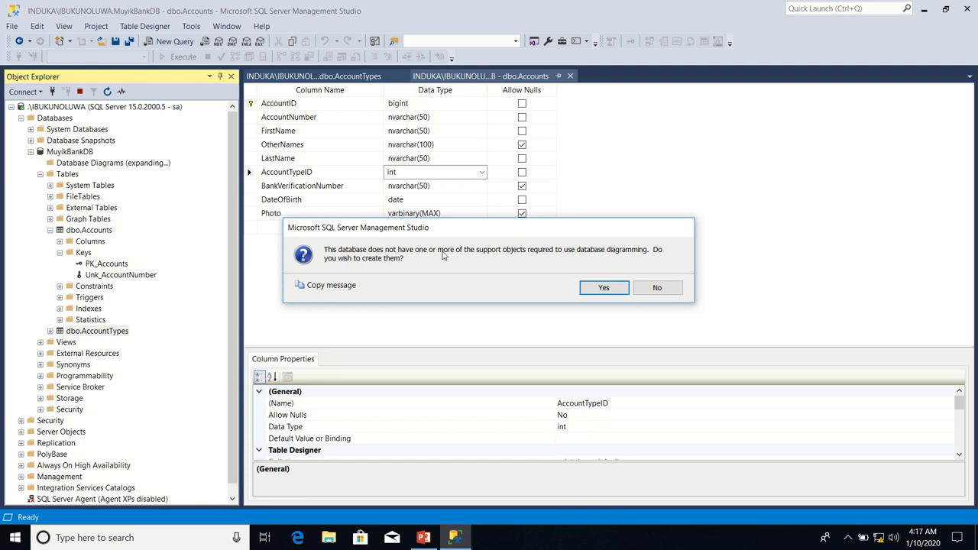
mouse_move(577, 258)
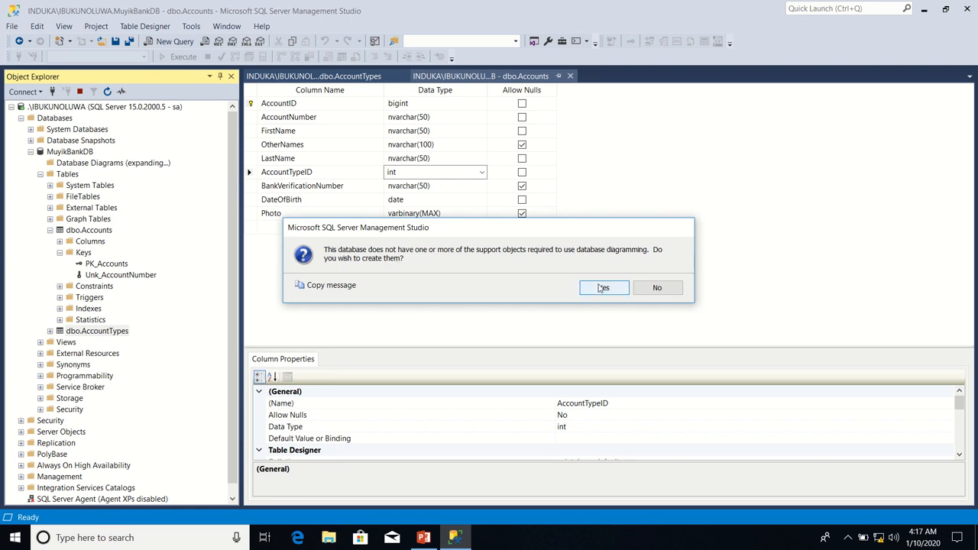
click(603, 286)
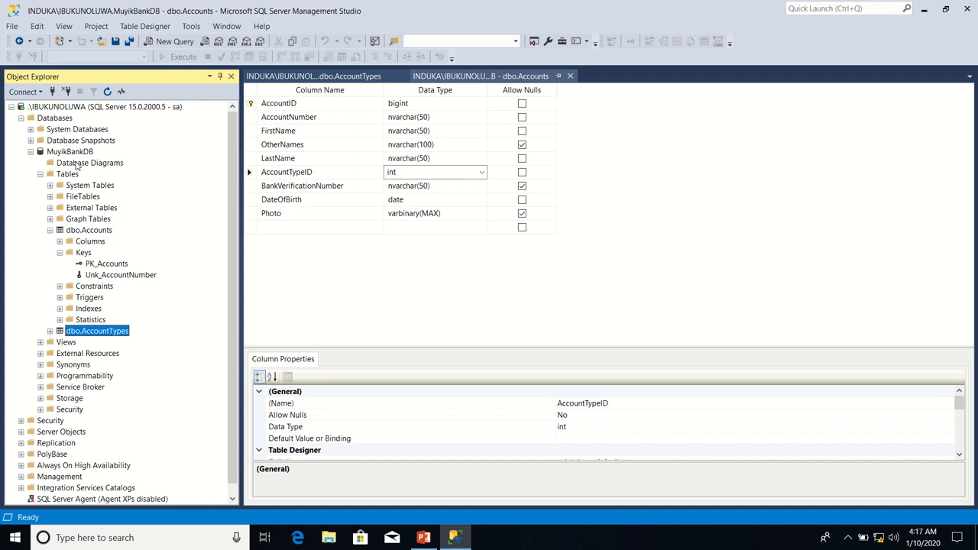
Step: Start a new database diagram and add the AccountTypes and Accounts tables
right_click(89, 163)
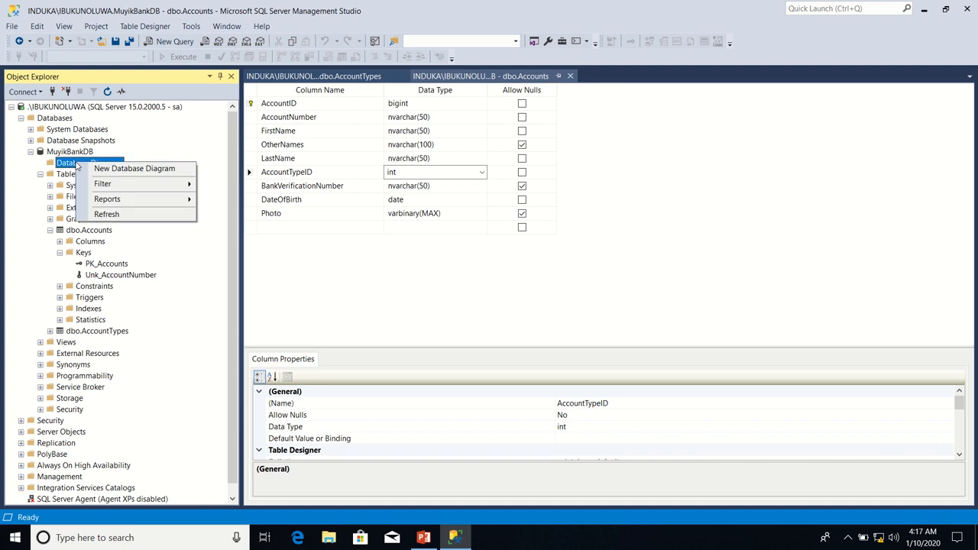
click(134, 168)
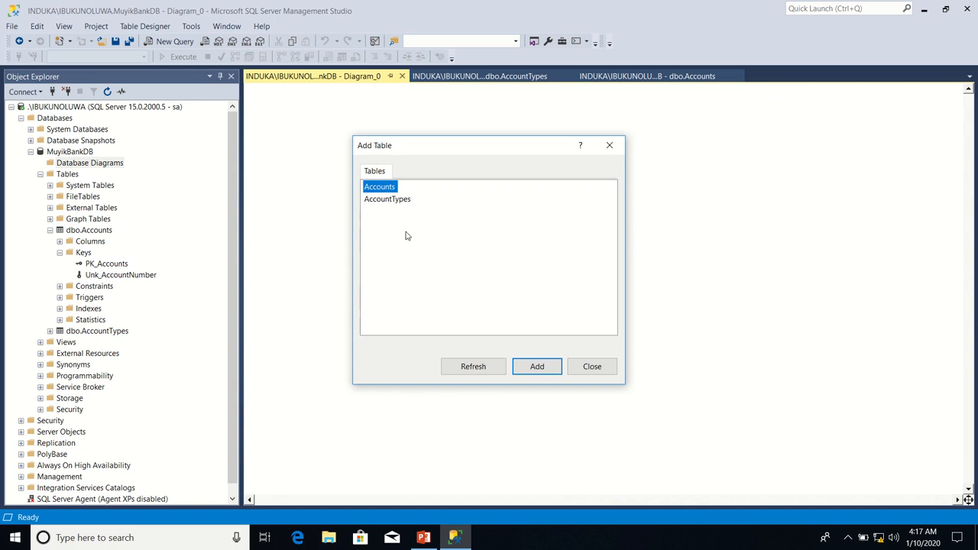
click(388, 199)
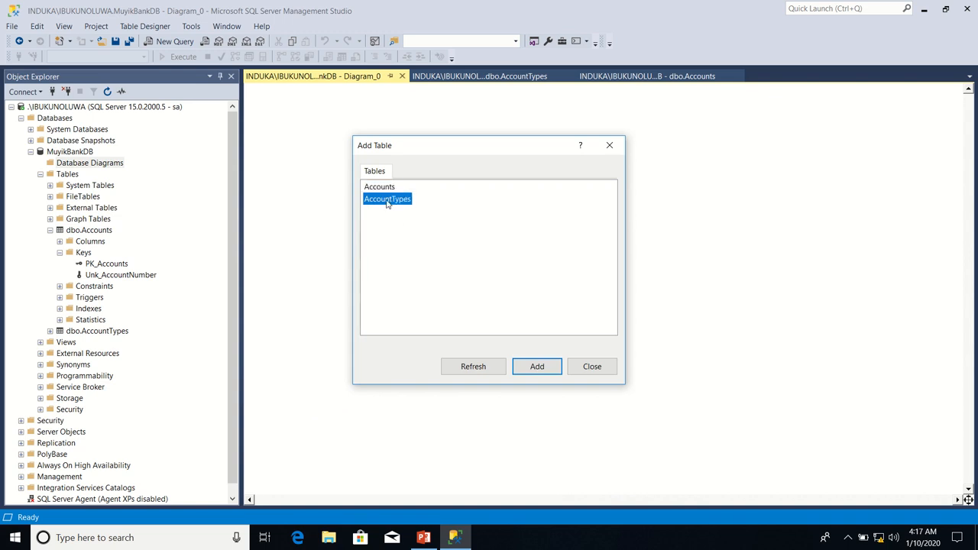
click(537, 366)
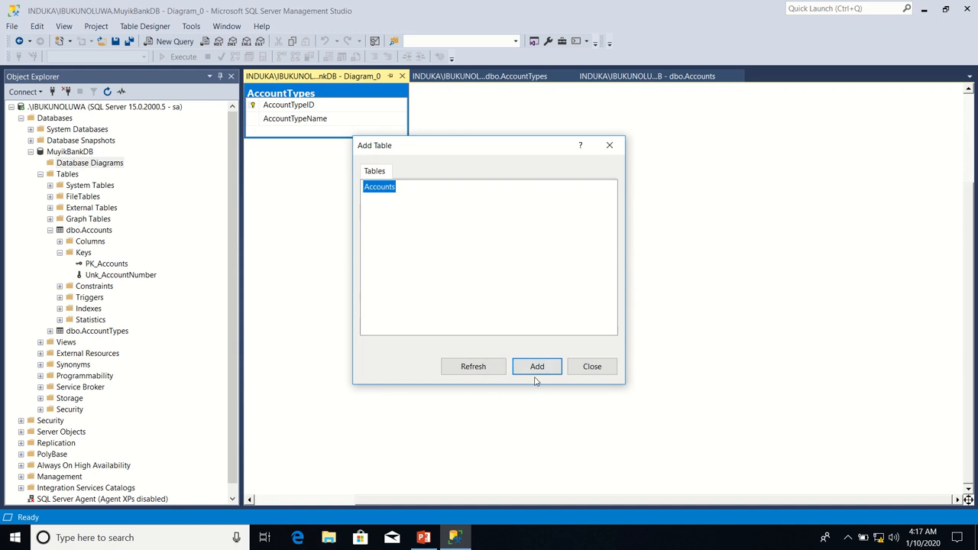
click(537, 366)
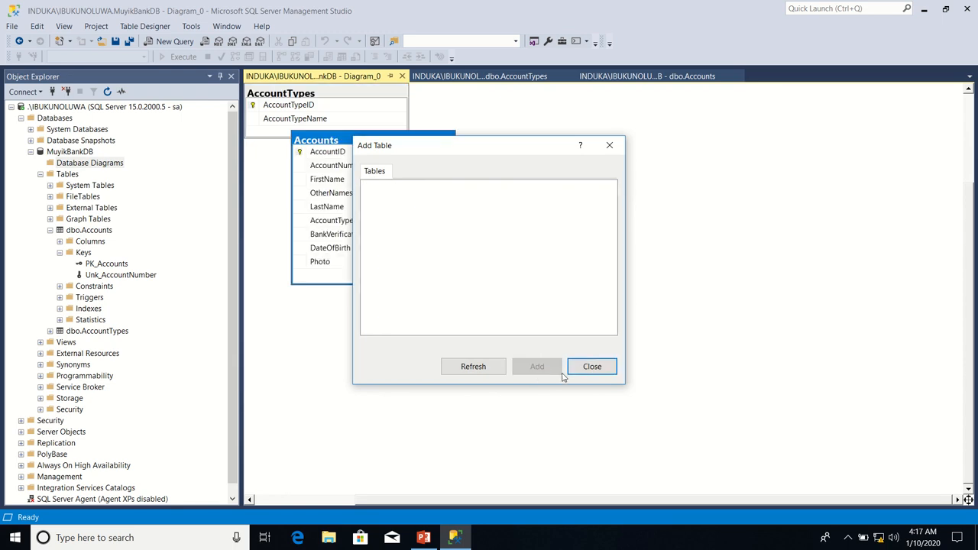
click(591, 366)
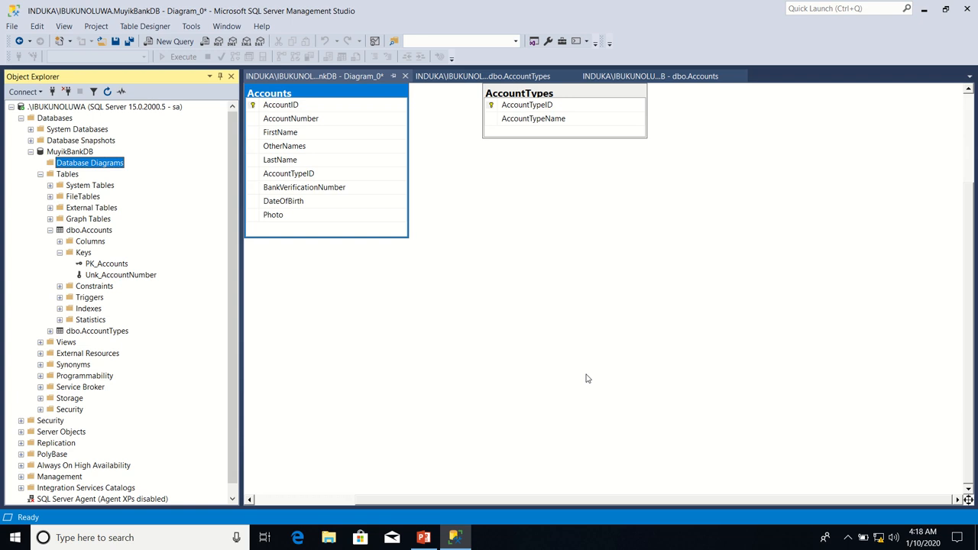
mouse_move(499, 102)
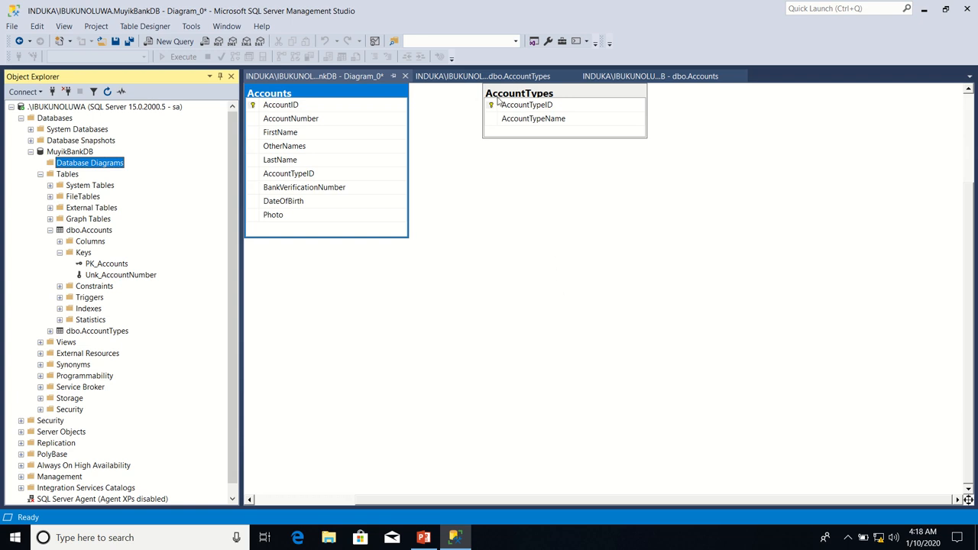
mouse_move(522, 110)
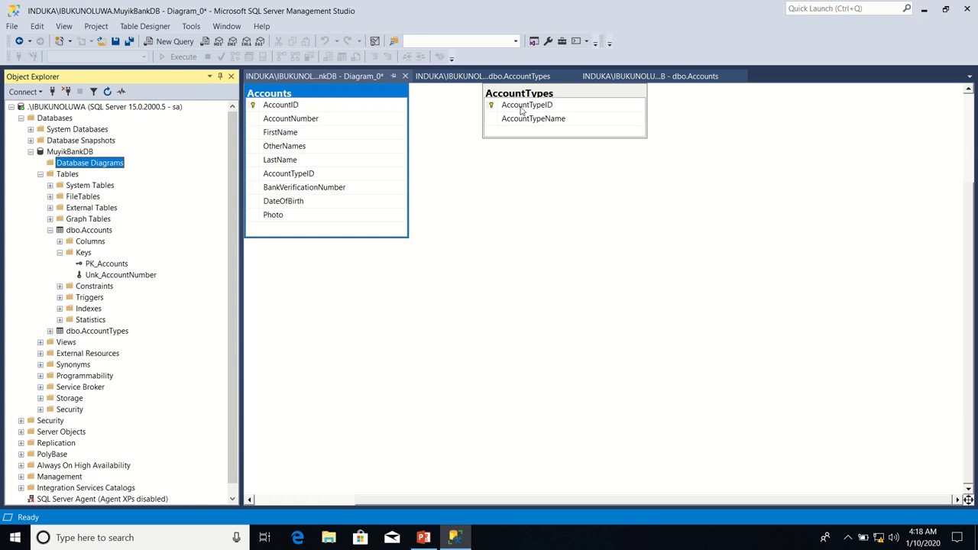
Step: Select the AccountTypeID row in the AccountTypes table on the diagram
click(526, 105)
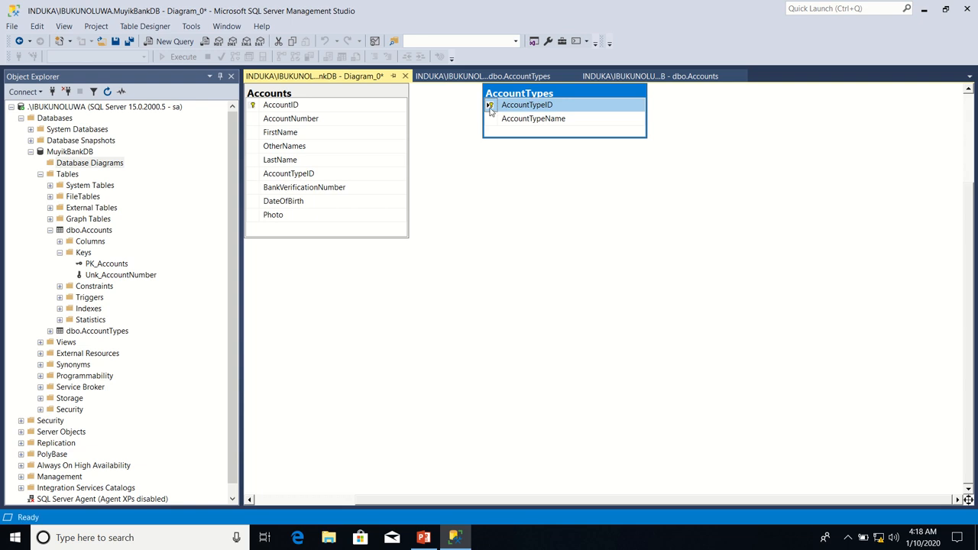
mouse_move(526, 94)
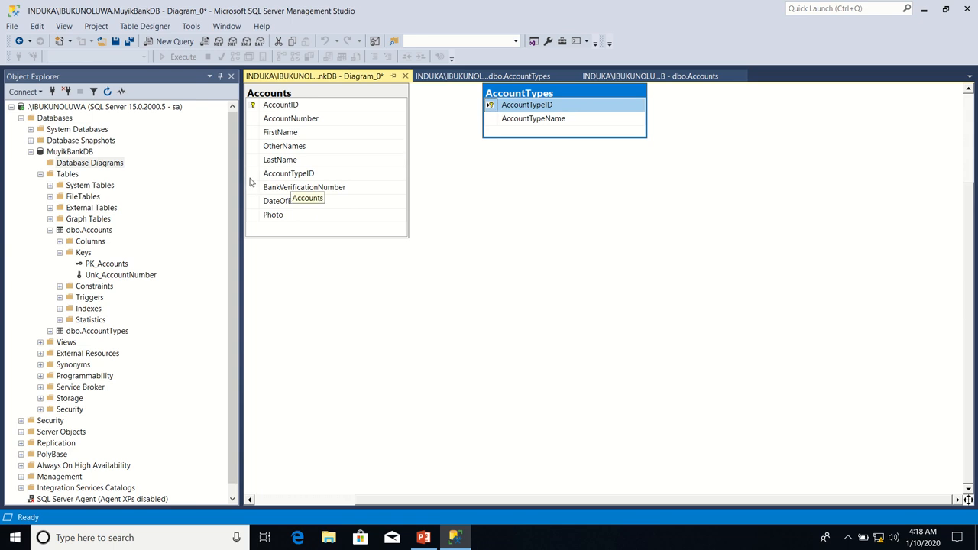
mouse_move(282, 180)
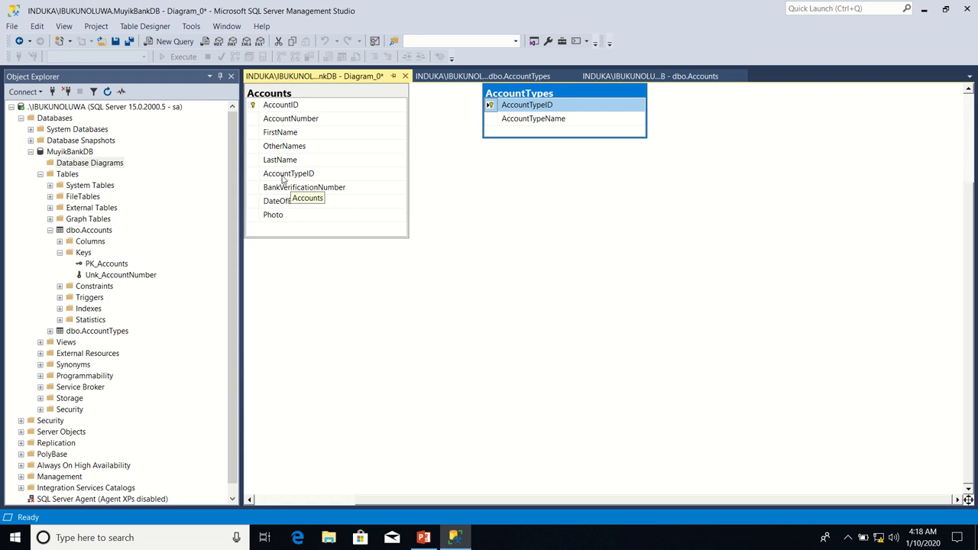
mouse_move(291, 178)
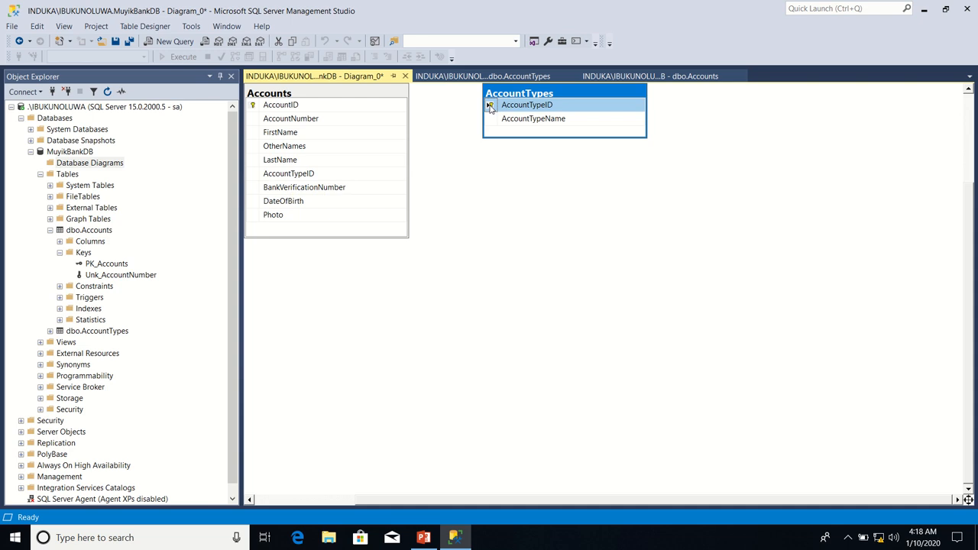
Step: Drag AccountTypes.AccountTypeID onto Accounts.AccountTypeID and confirm both relationship dialogs
drag(489, 104, 439, 123)
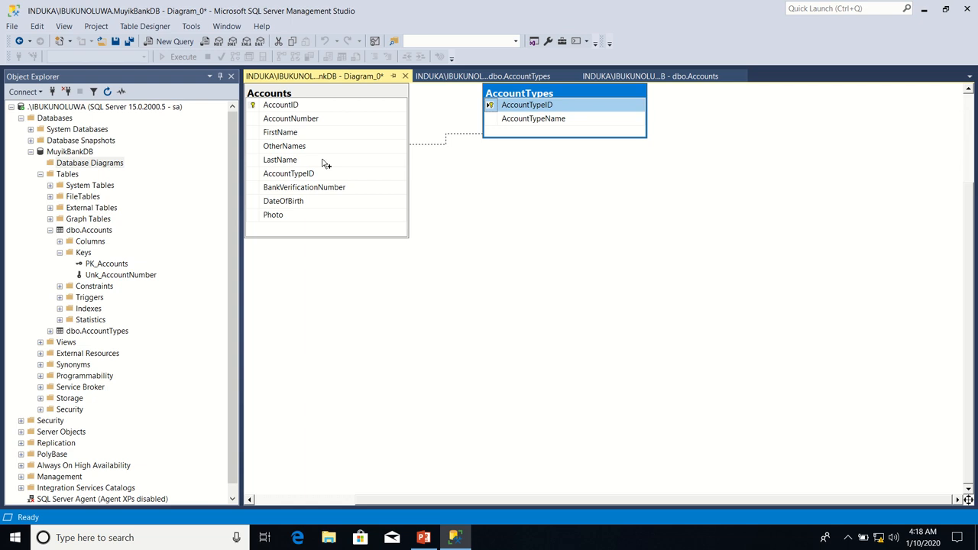
mouse_move(256, 177)
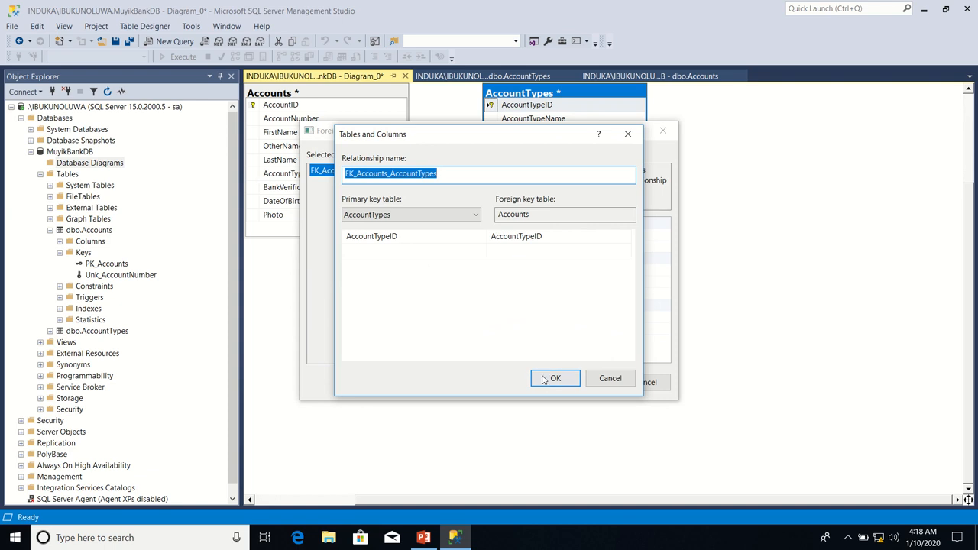
click(555, 378)
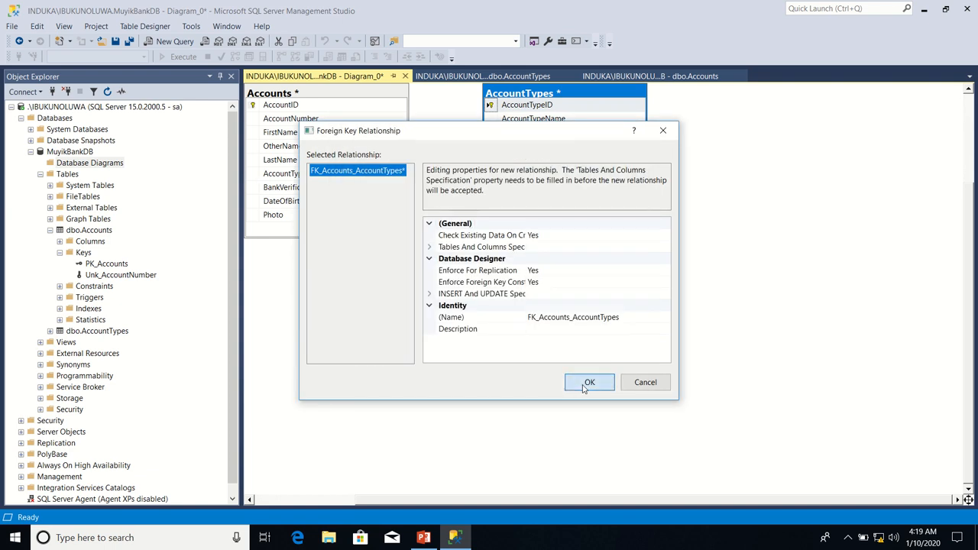
click(589, 382)
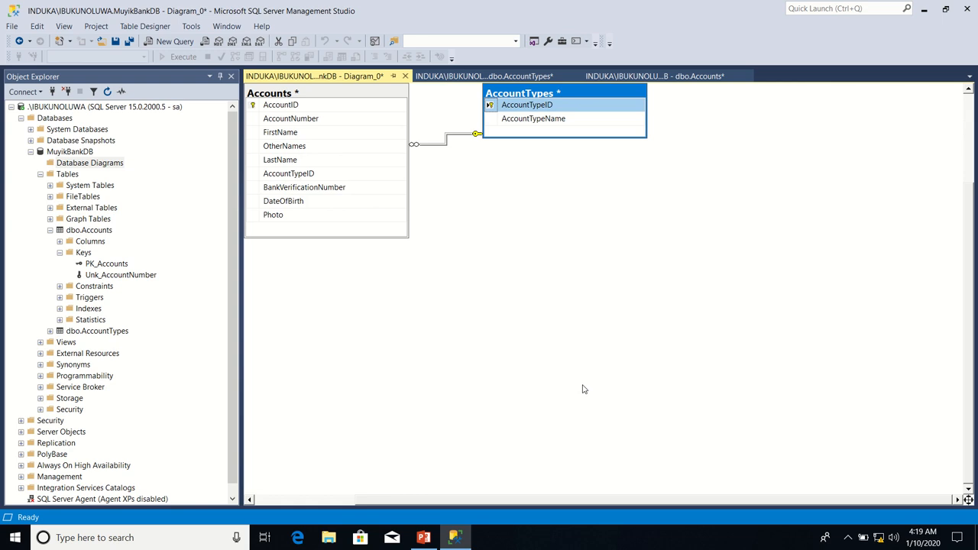
mouse_move(433, 258)
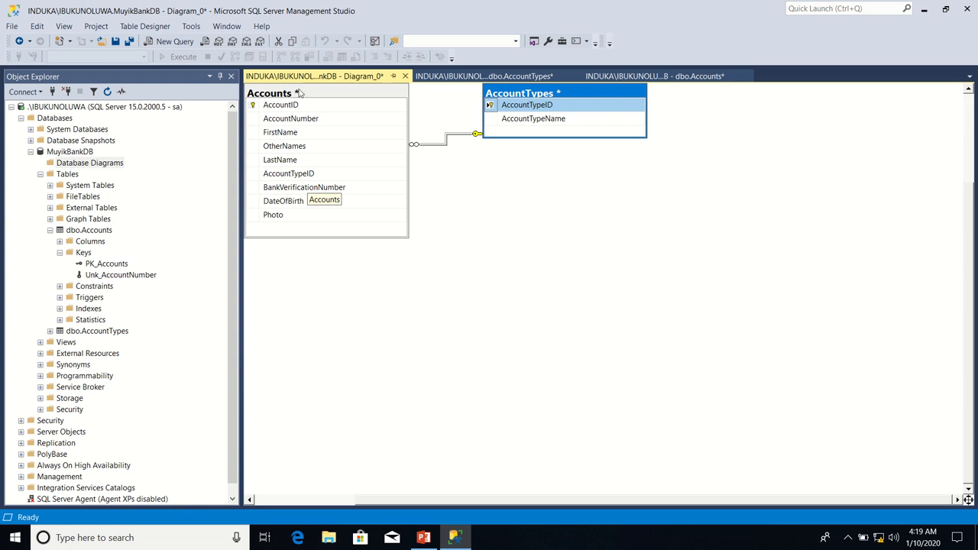
Step: After cancelling a first attempt, reopen Save Diagram_0 and type Rel_Accounts_AccountTypes as the name
click(12, 26)
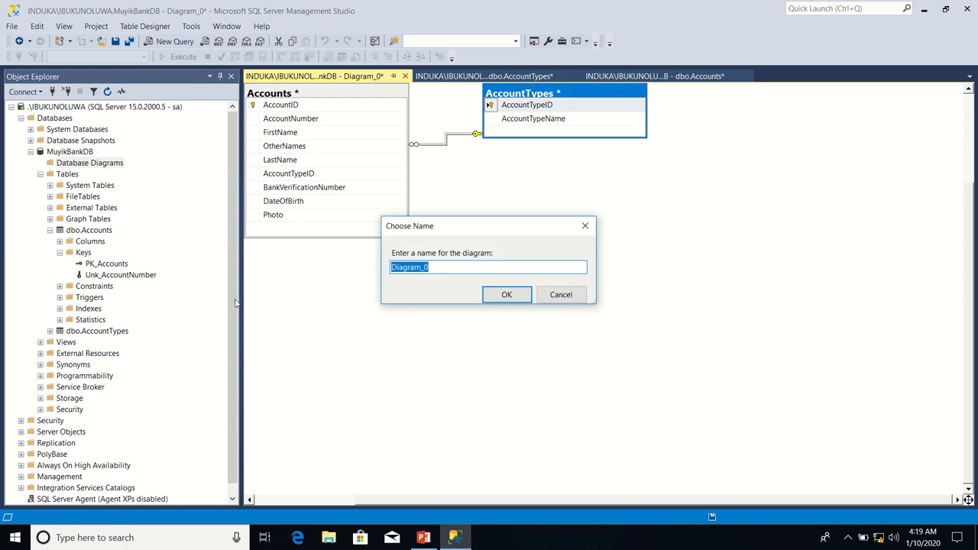
mouse_move(342, 337)
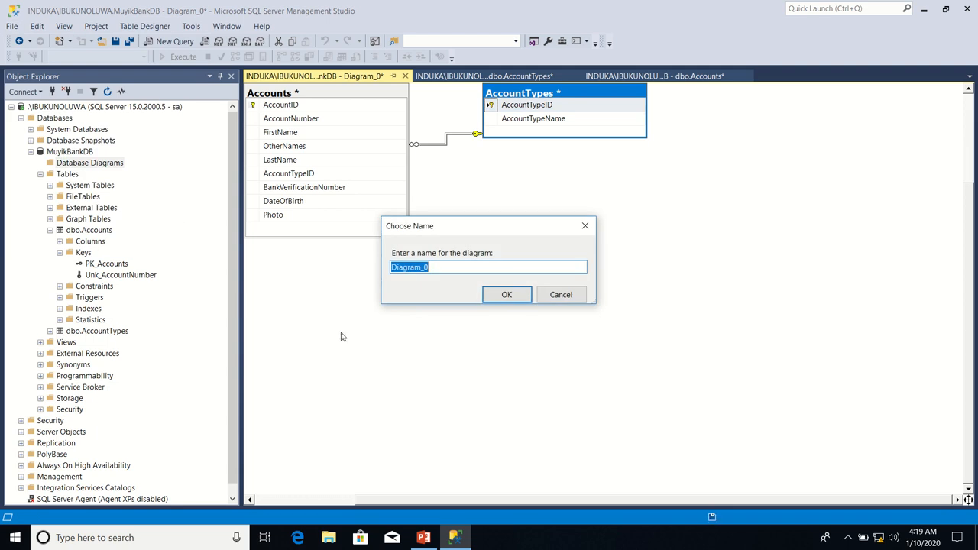
click(507, 294)
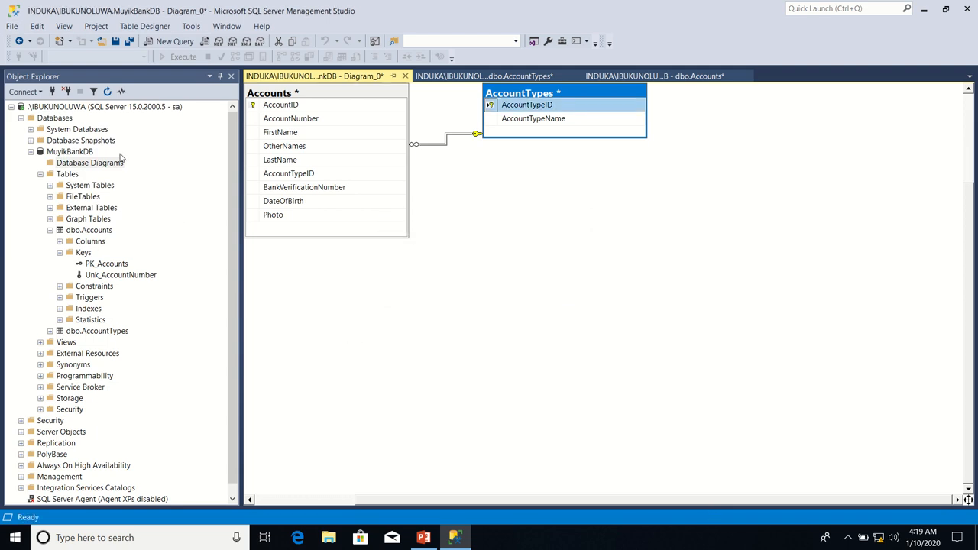
click(13, 26)
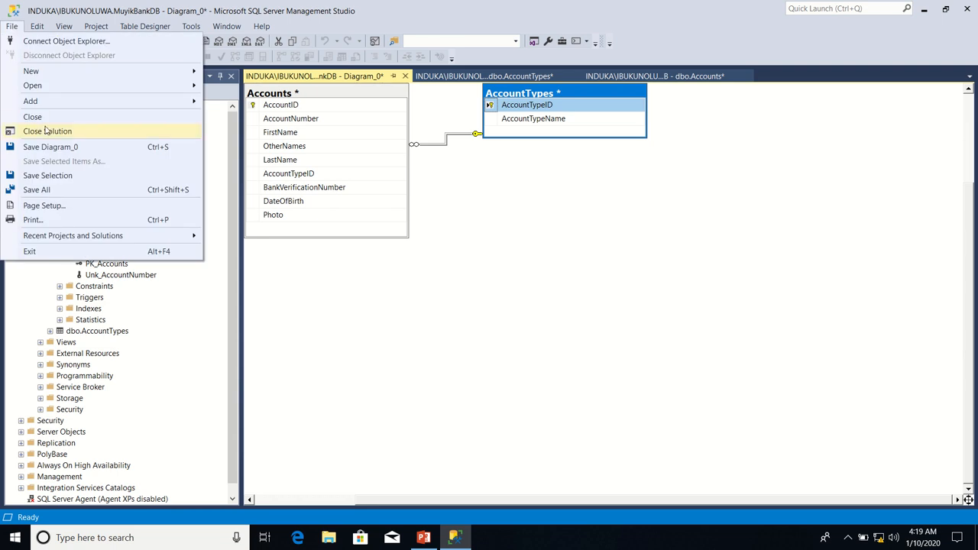
click(50, 146)
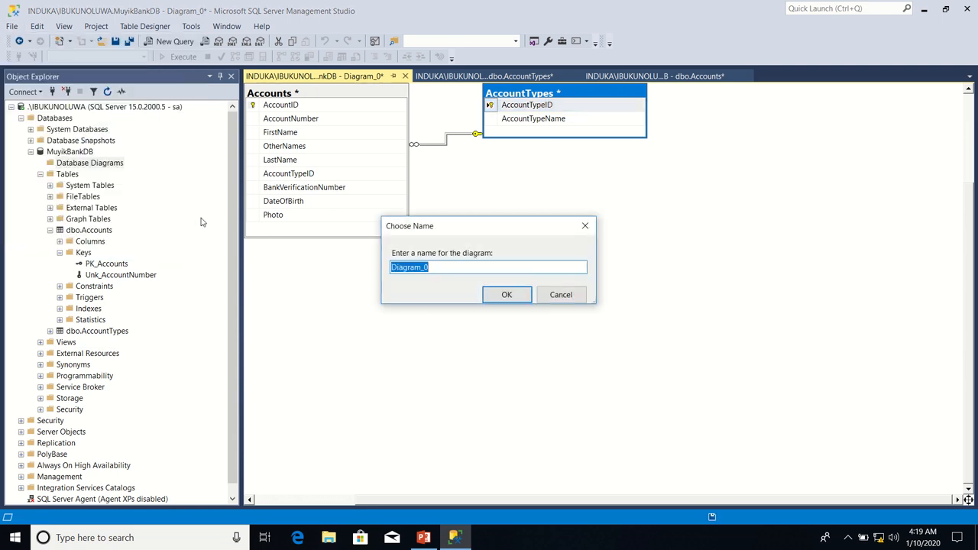
mouse_move(239, 335)
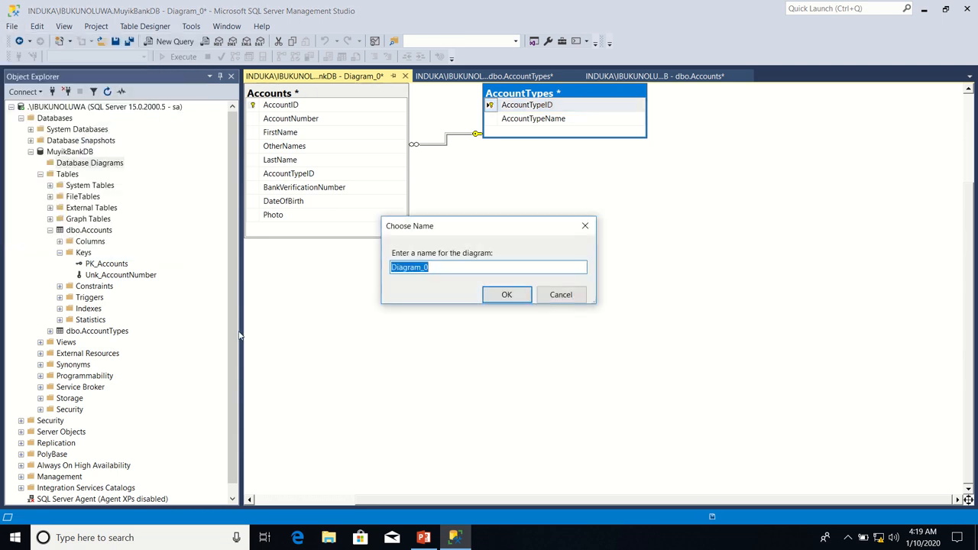
text(Rel)
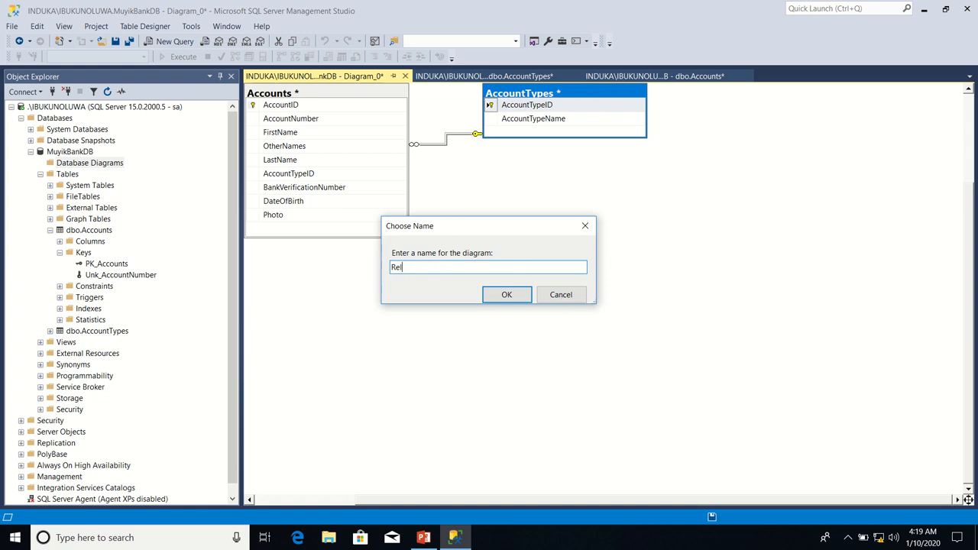
text(_A)
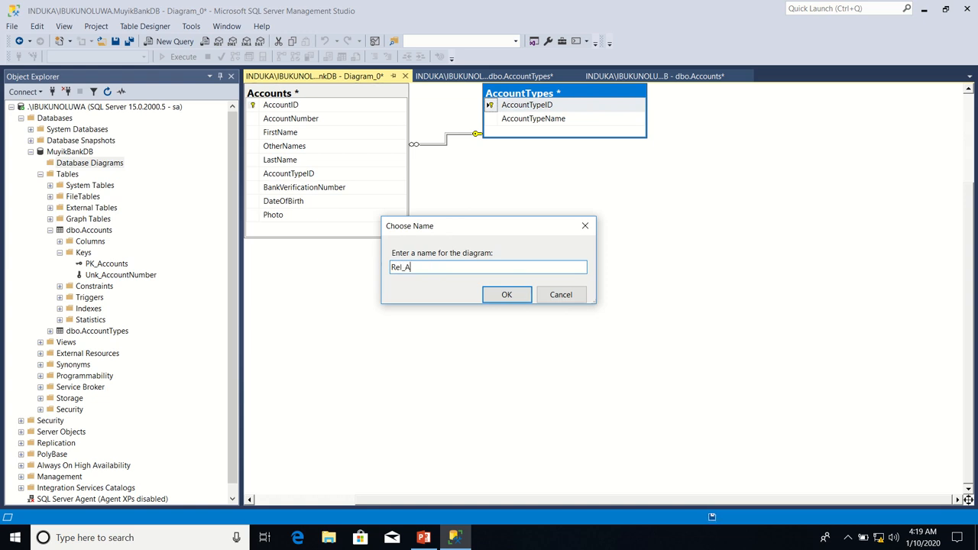
text(ccounts)
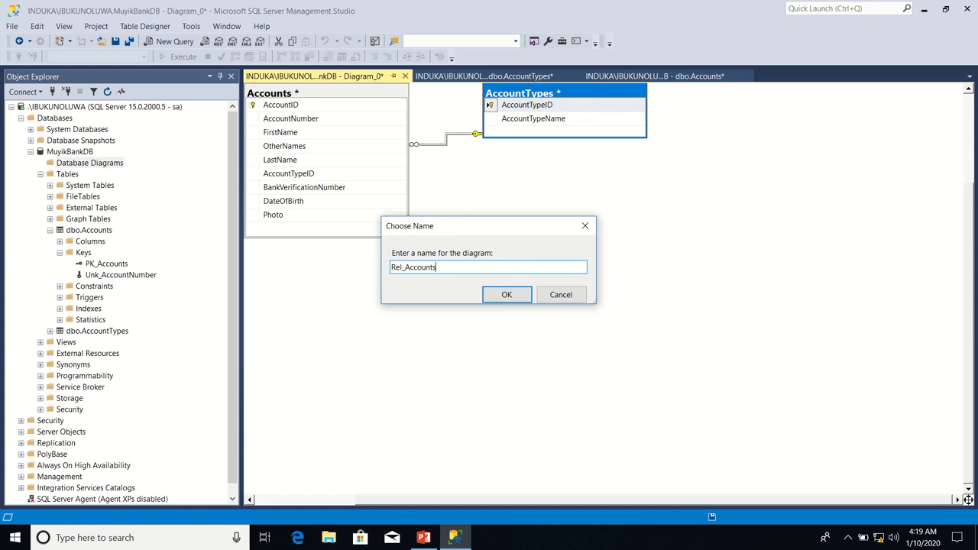
text(_AccountT)
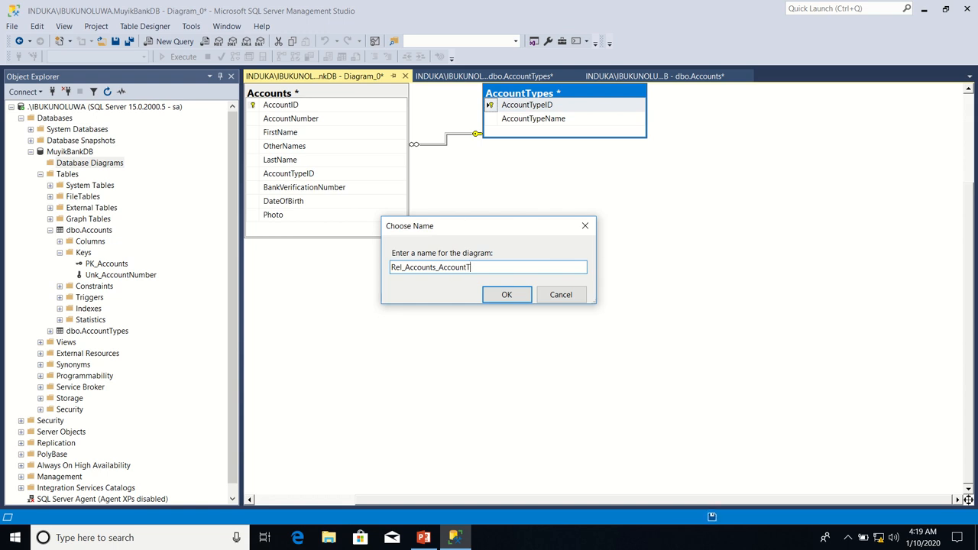
text(ypes)
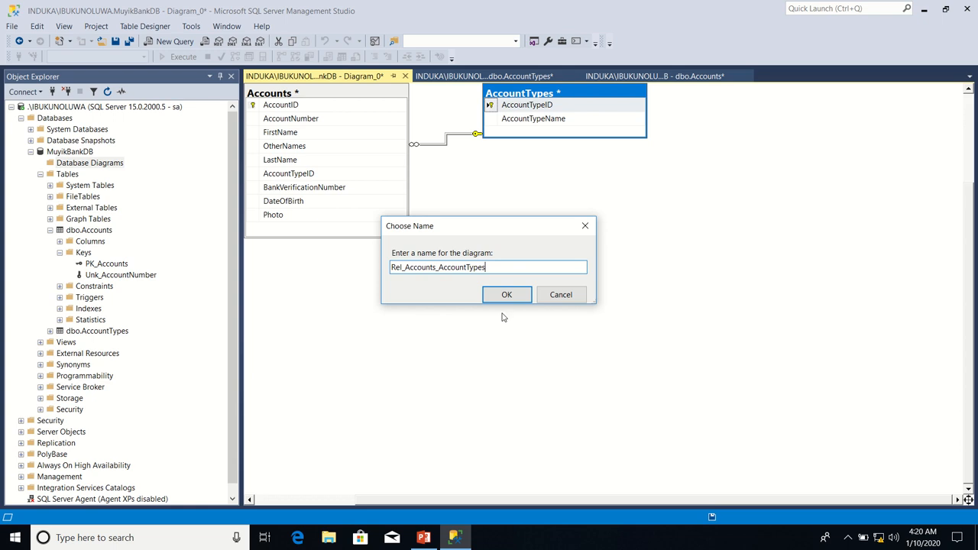
Step: Confirm the name Rel_Accounts_AccountTypes and accept saving the AccountTypes and Accounts tables
click(507, 295)
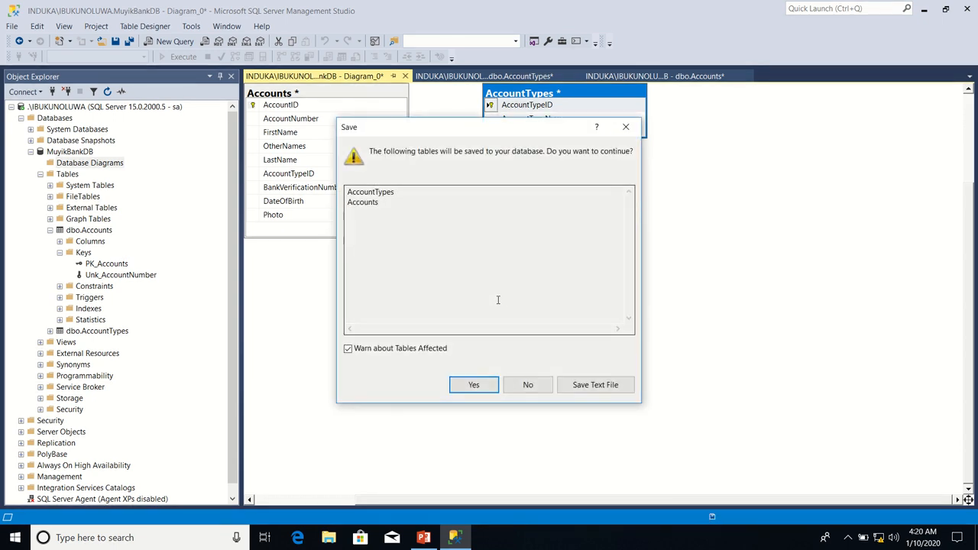
mouse_move(424, 224)
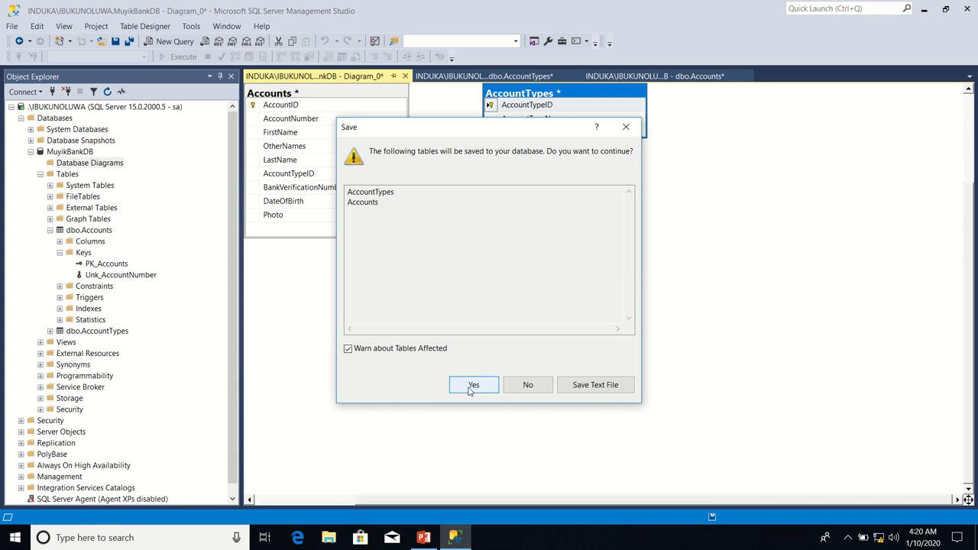
click(473, 384)
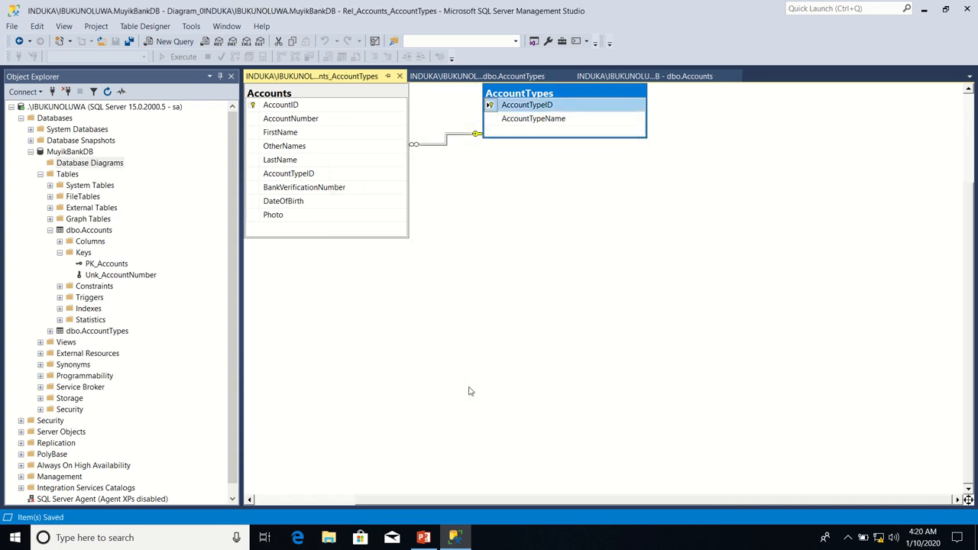